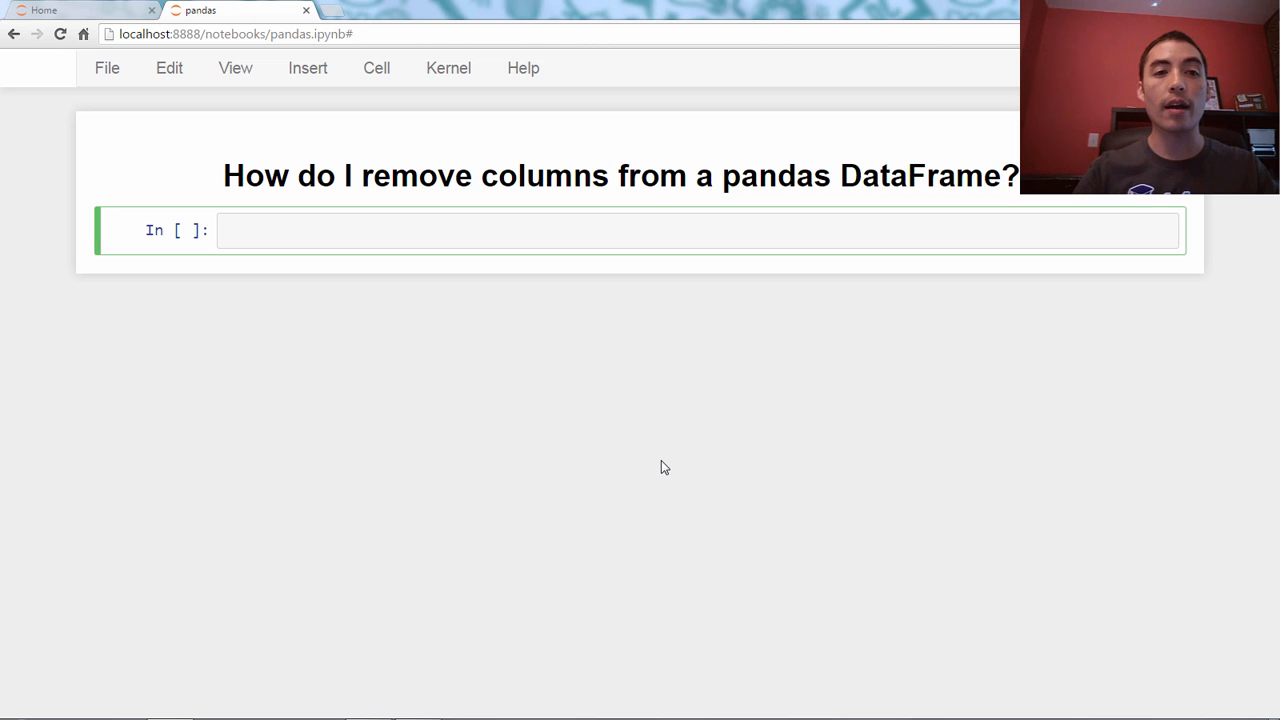
text(import pandas as pd)
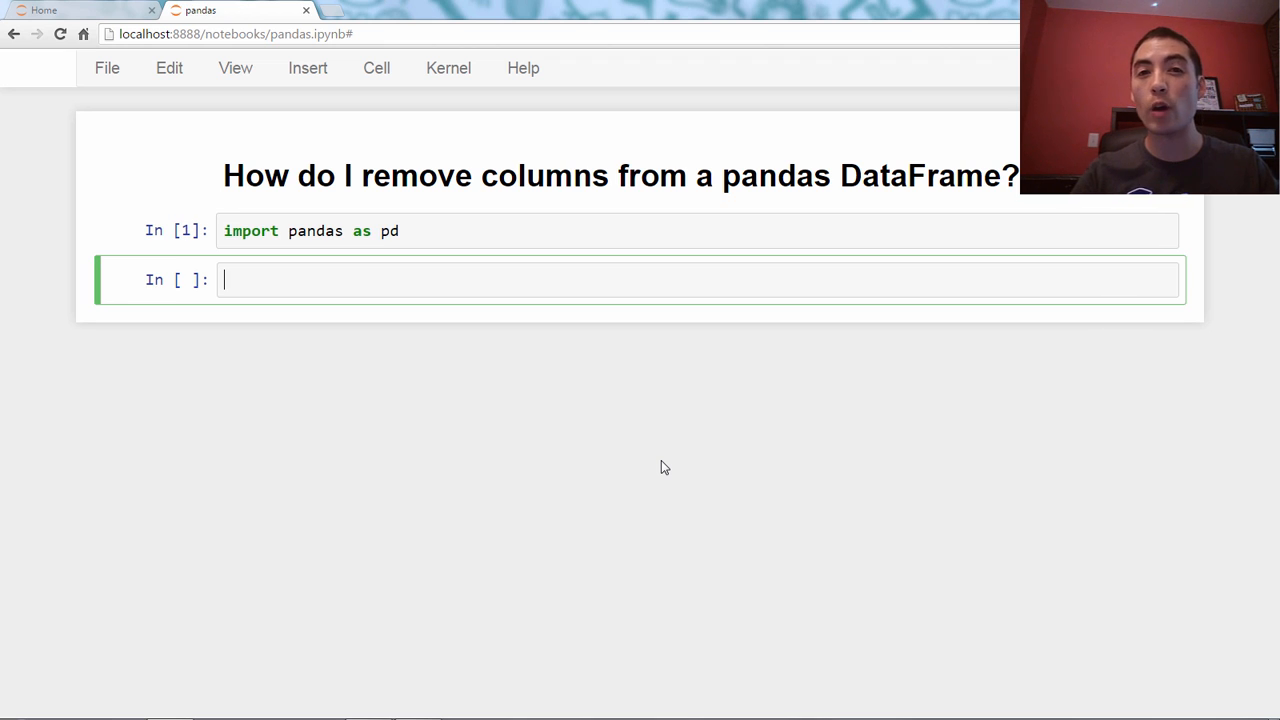
text(ufo)
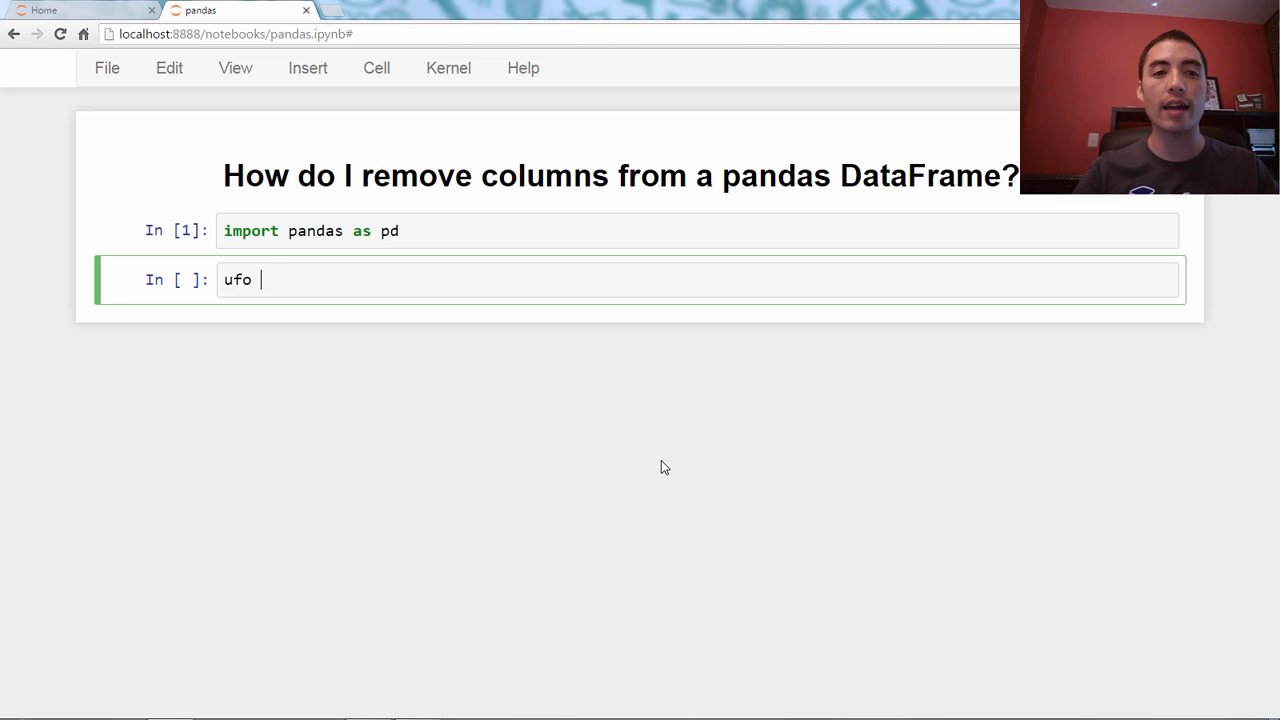
text(=)
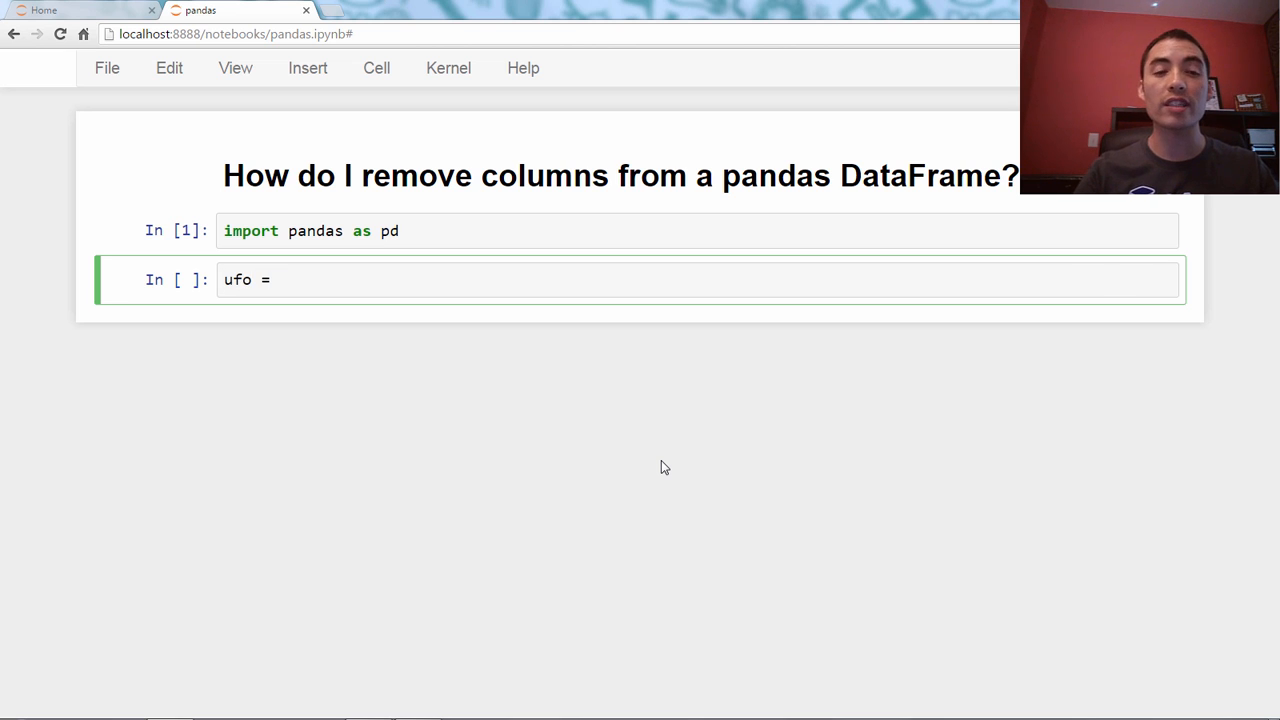
text(p)
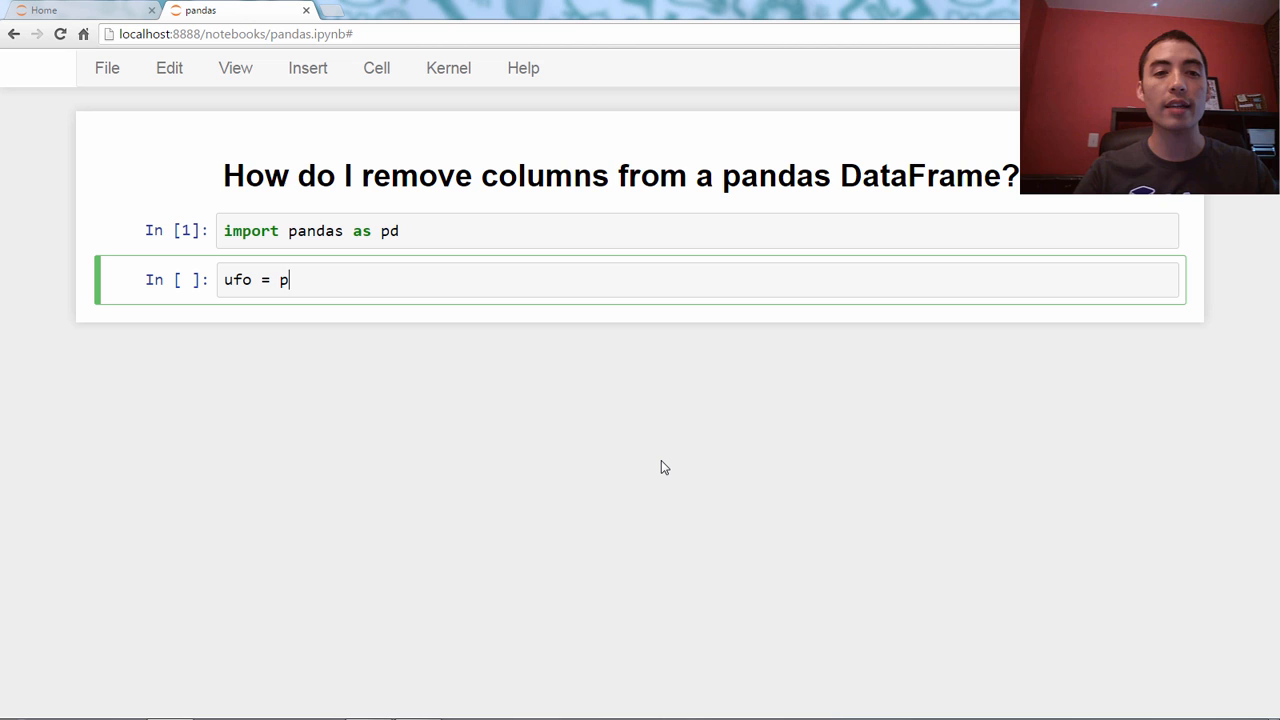
text(d.read_c)
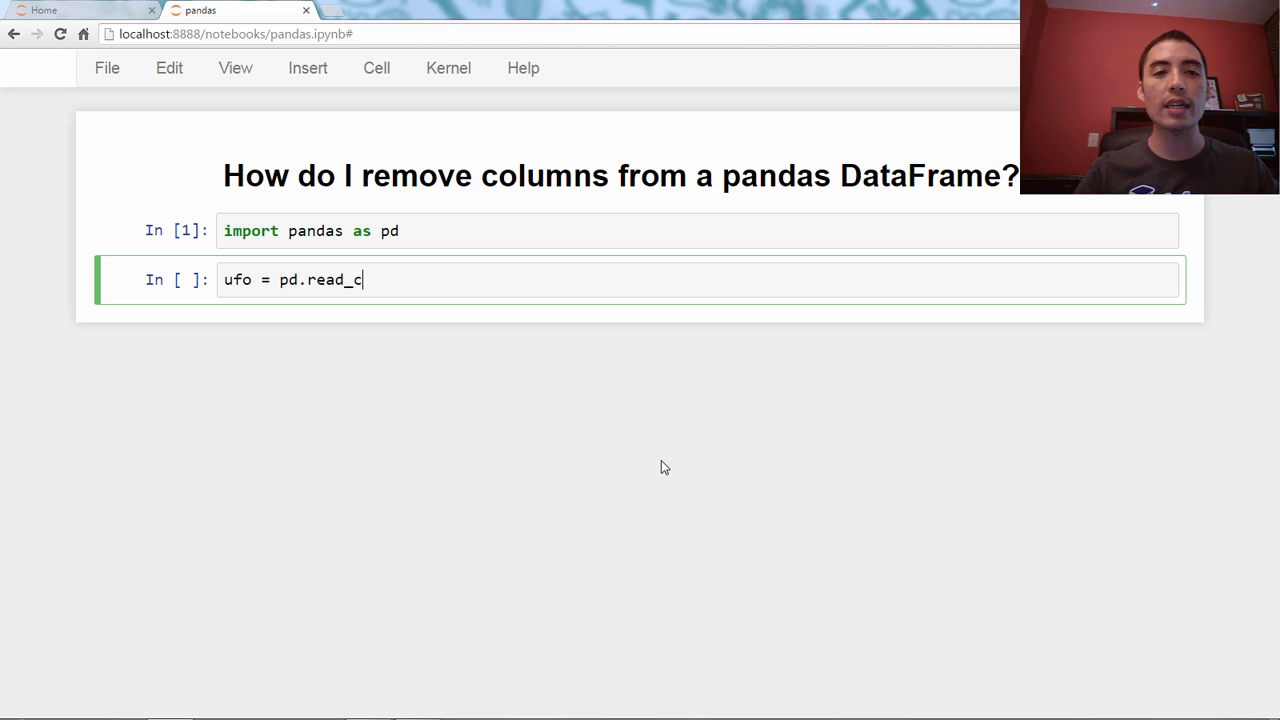
text(sv())
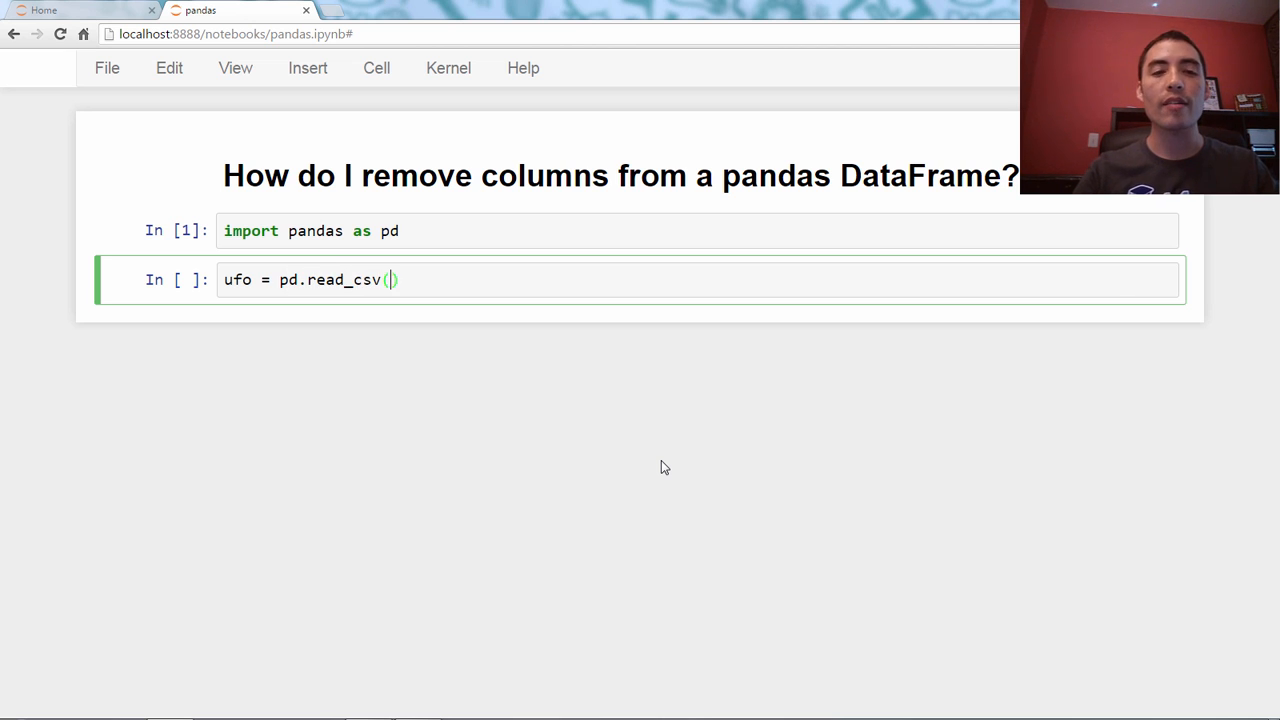
text('http')
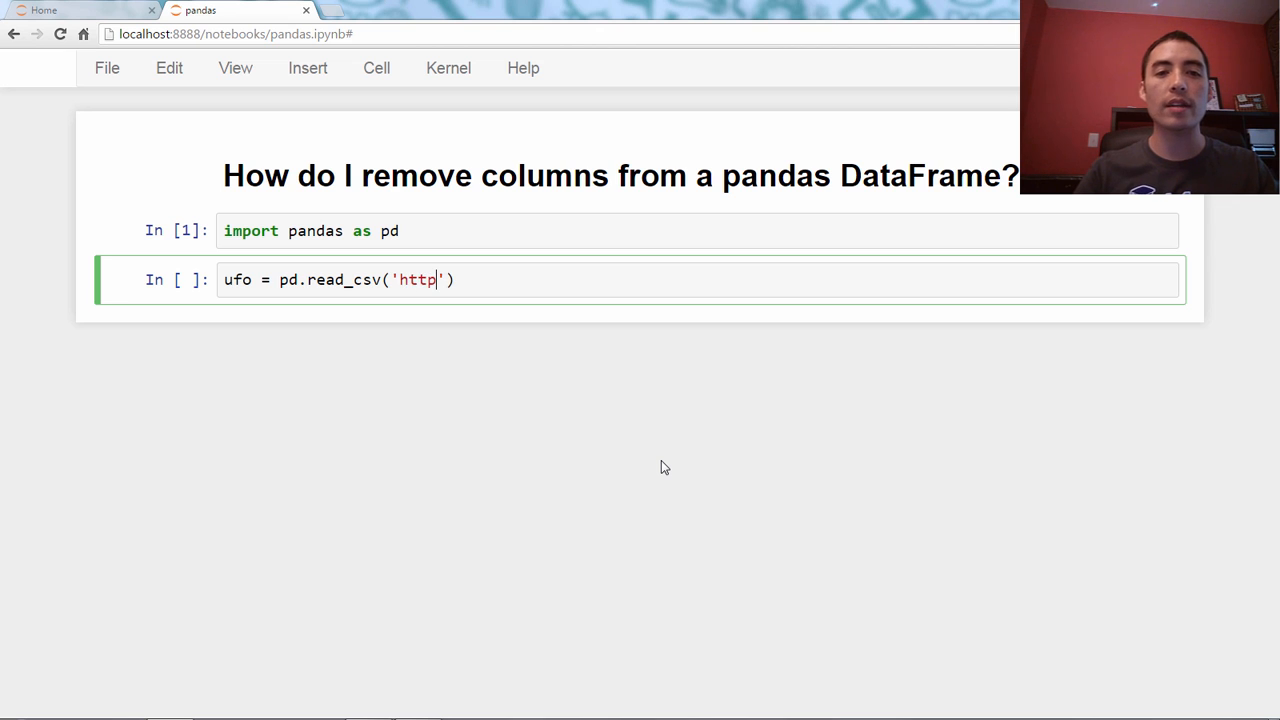
text(://bit.ly/uf)
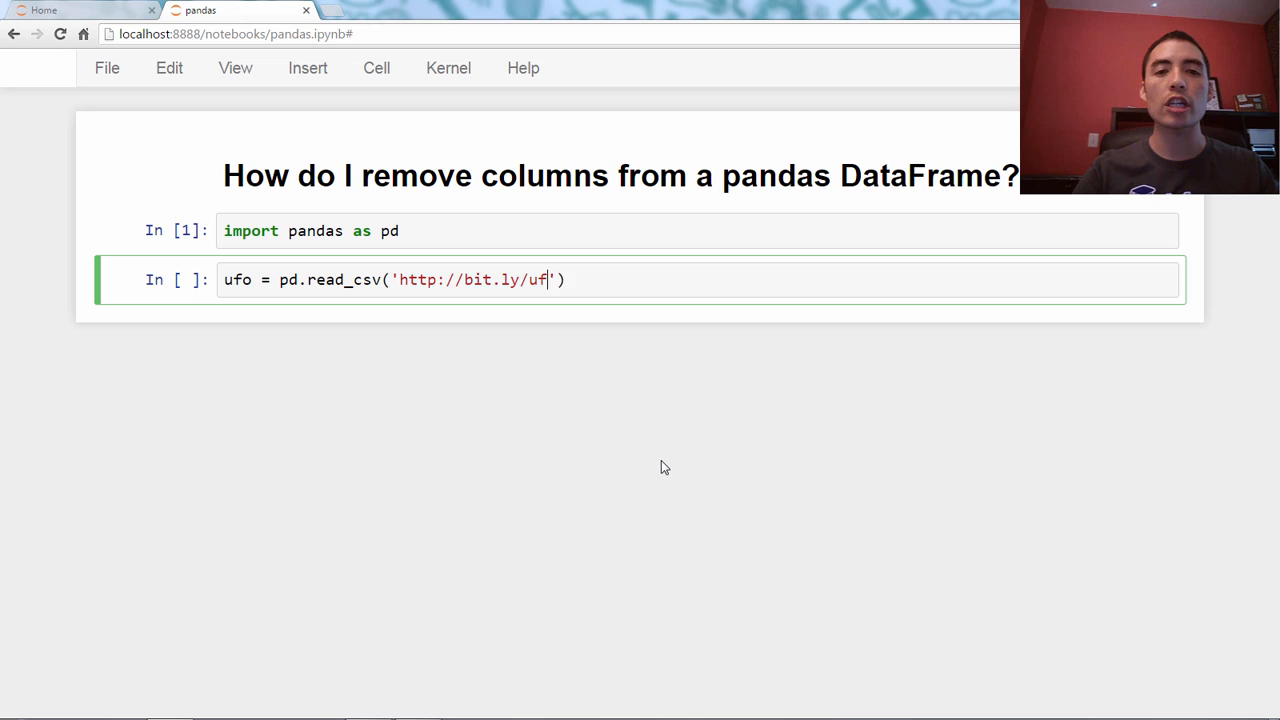
text(oreports)
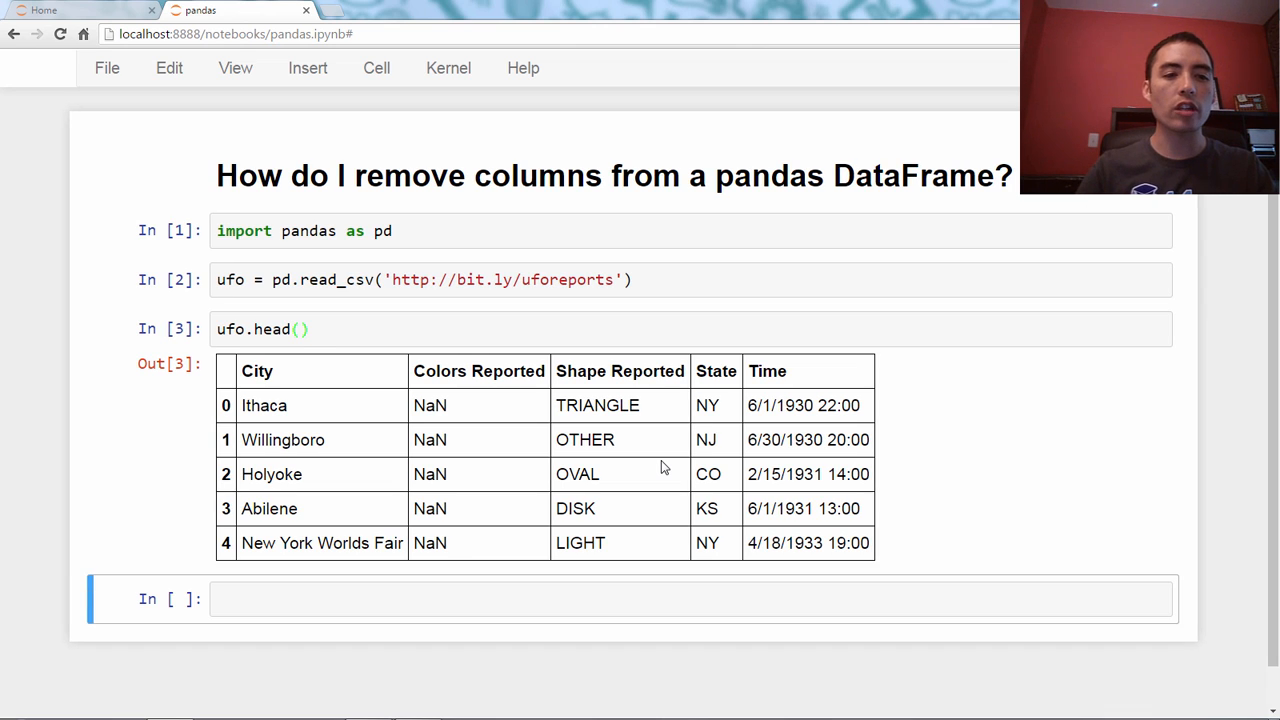
Step: Check ufo.shape, which reports 18,241 rows and 5 columns
text(ufo.shape)
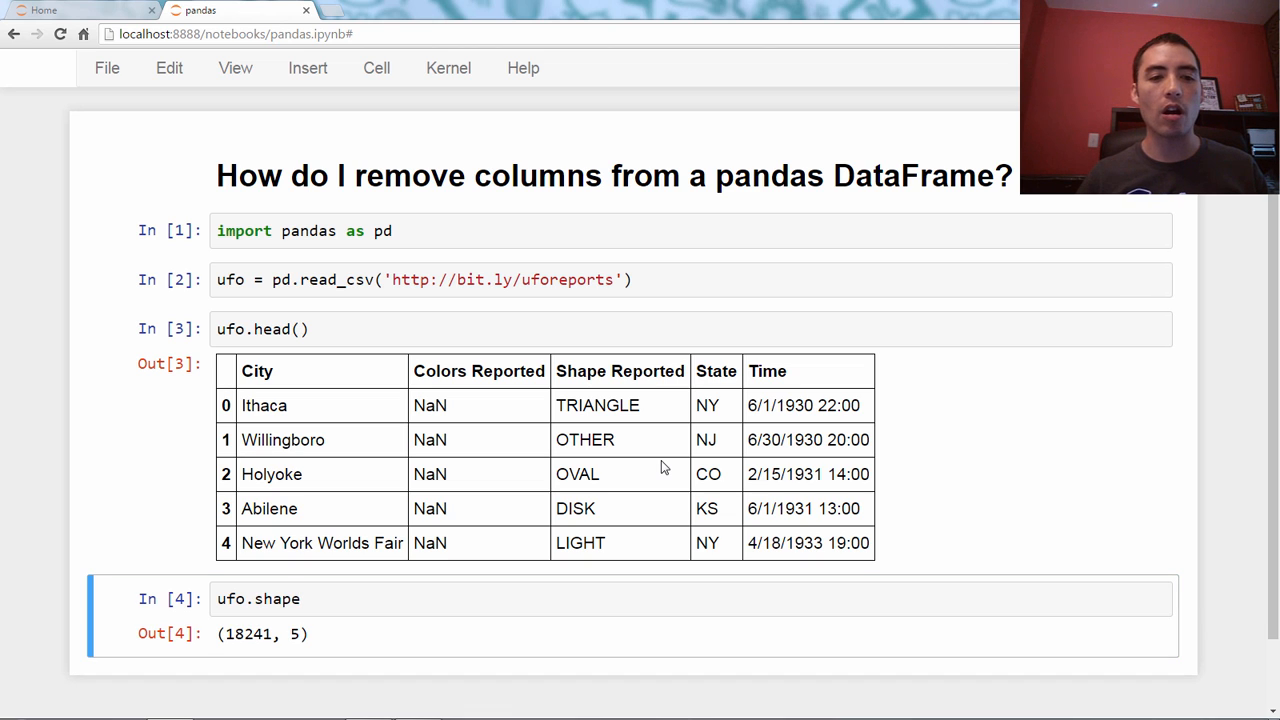
mouse_move(898, 500)
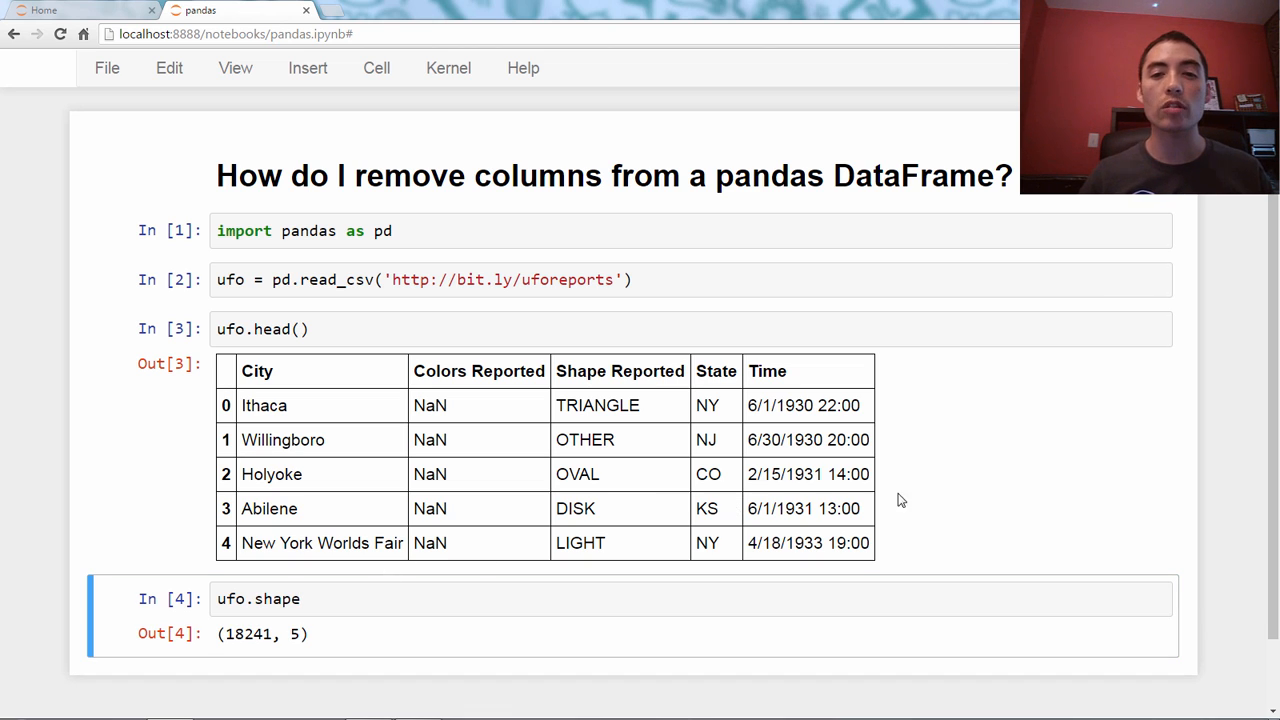
scroll(down, 3)
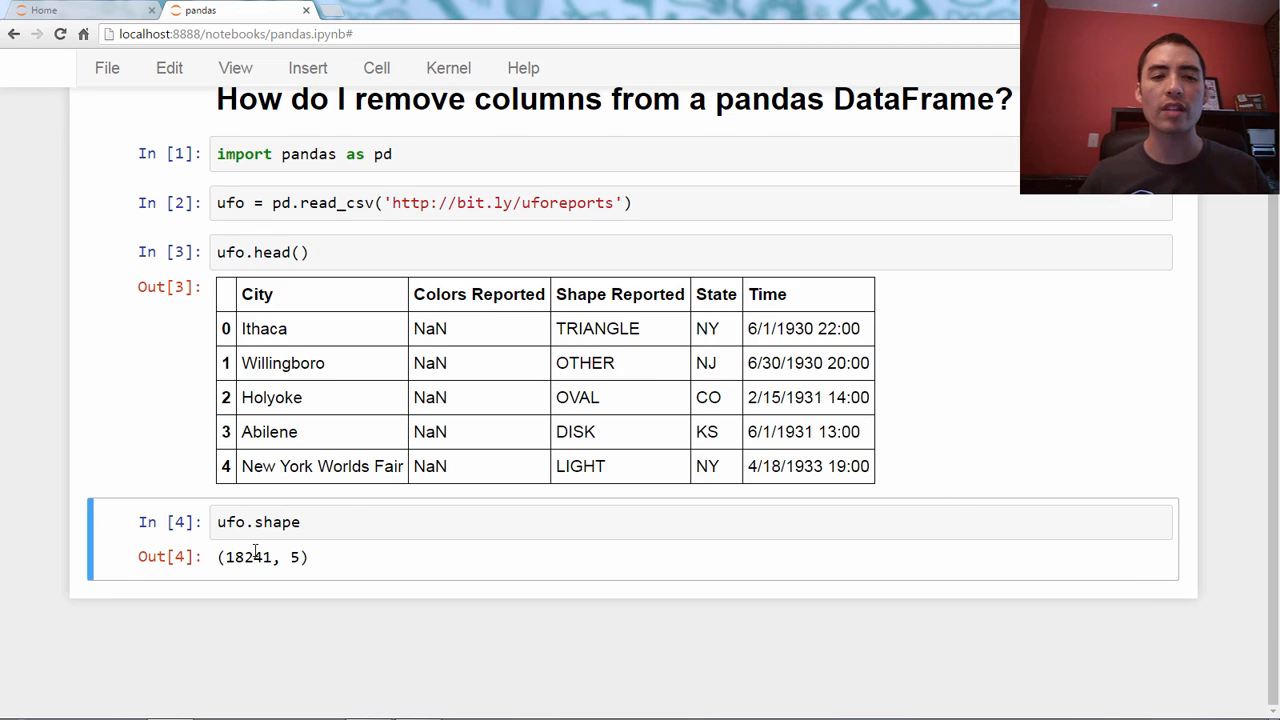
mouse_move(1065, 443)
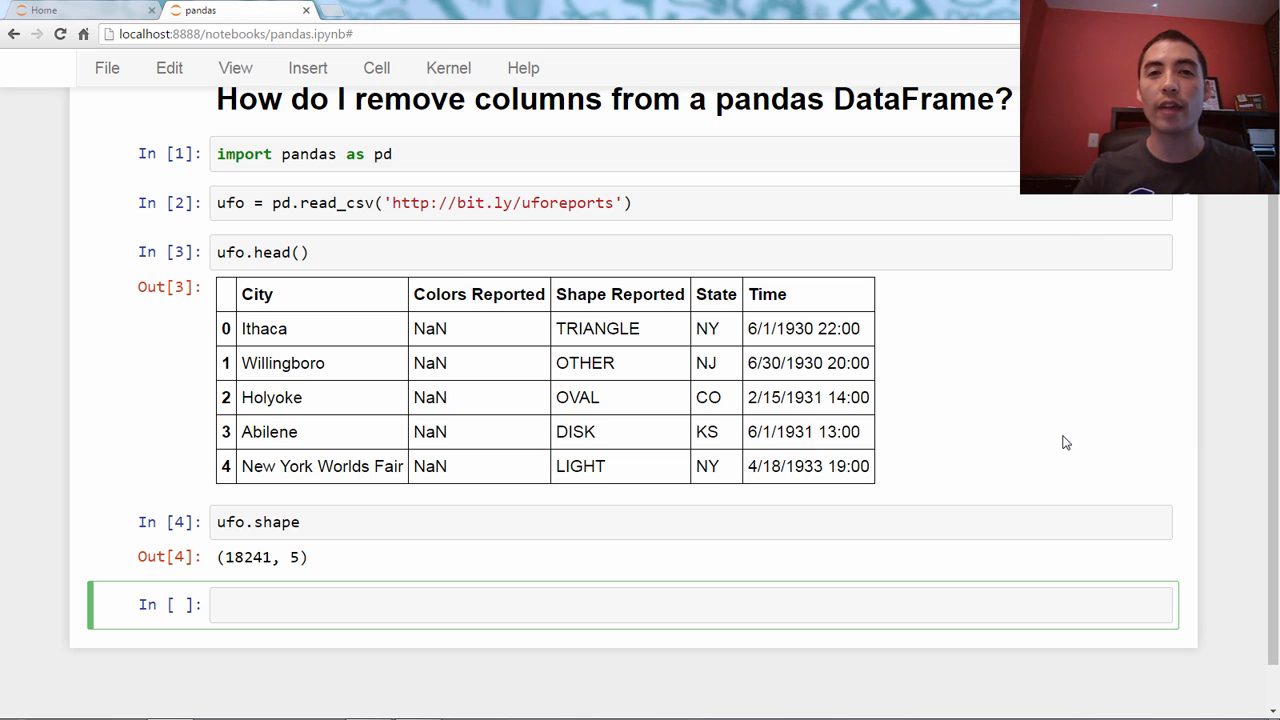
Step: Write ufo.drop('Colors Reported', axis=1) in a new cell
text(ufo)
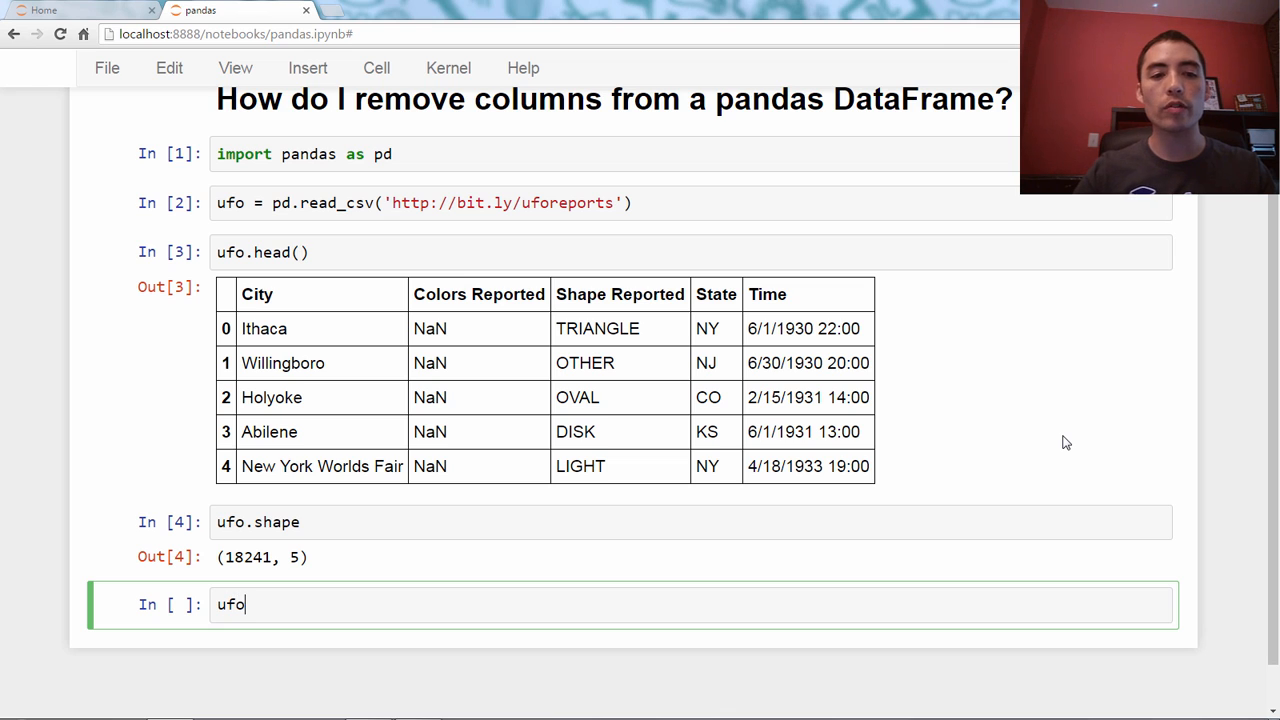
text(.dr)
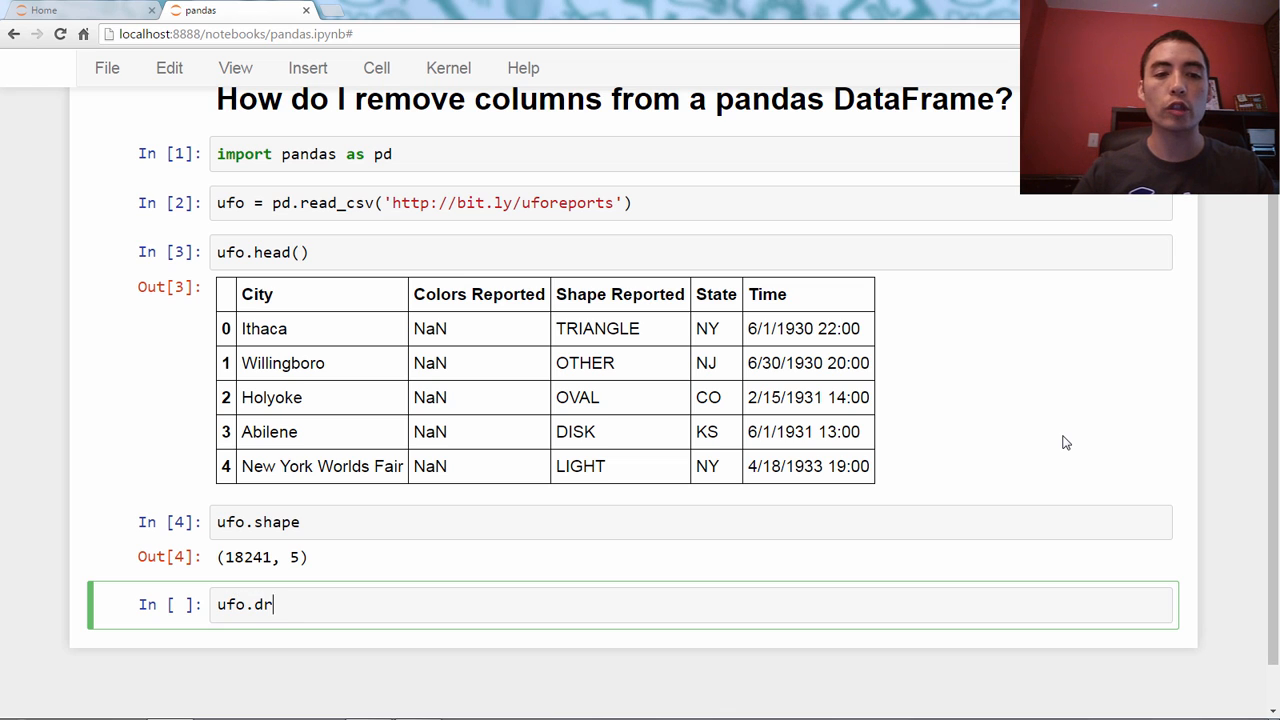
text(op())
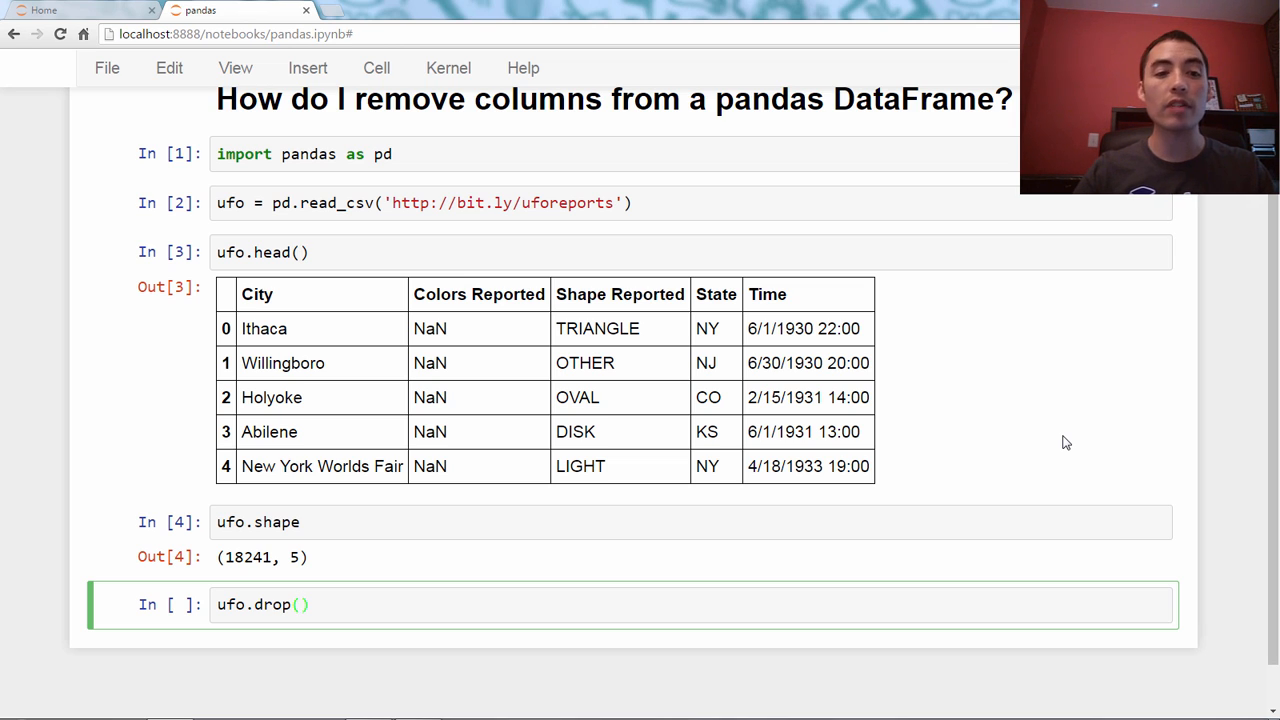
text('Col')
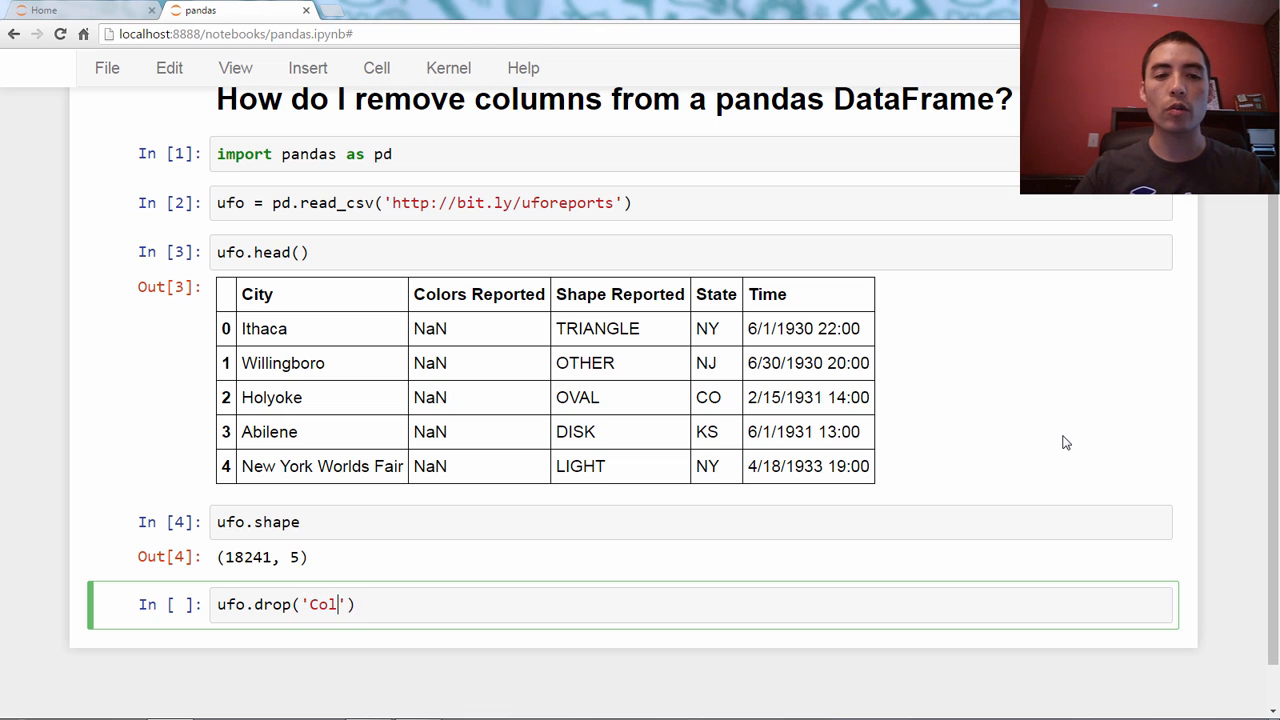
text(ors Reported)
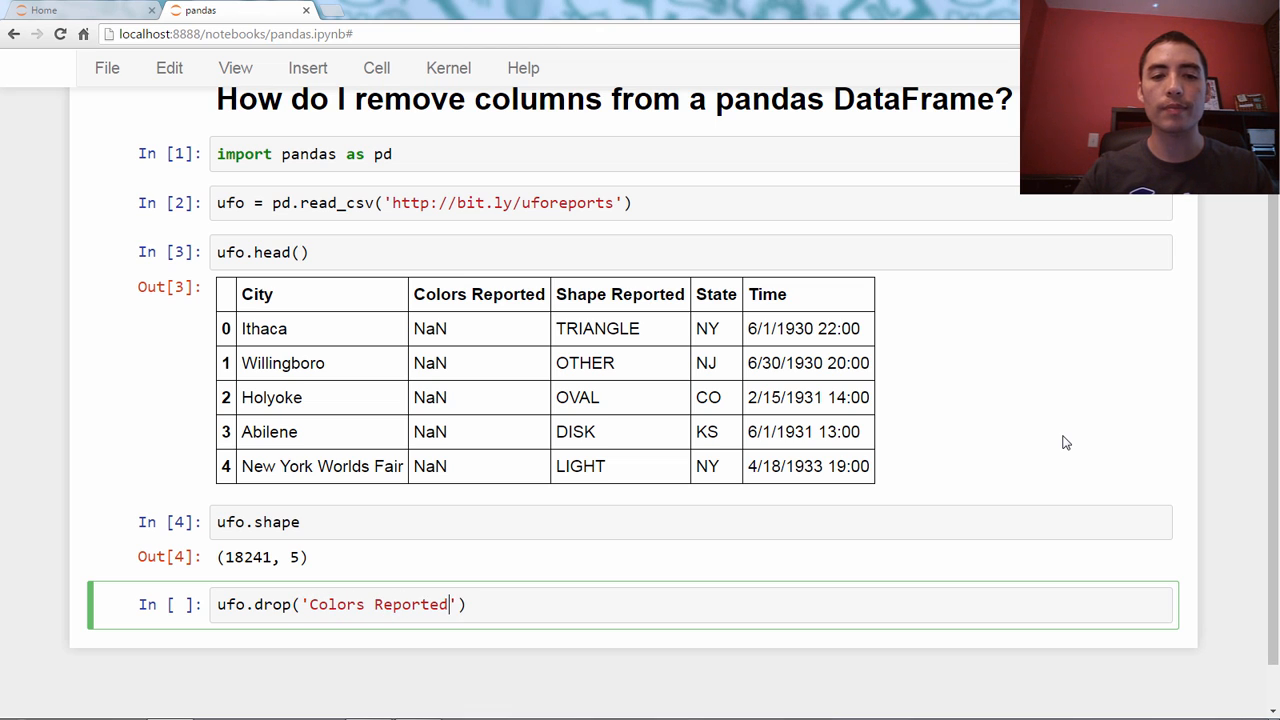
text(,)
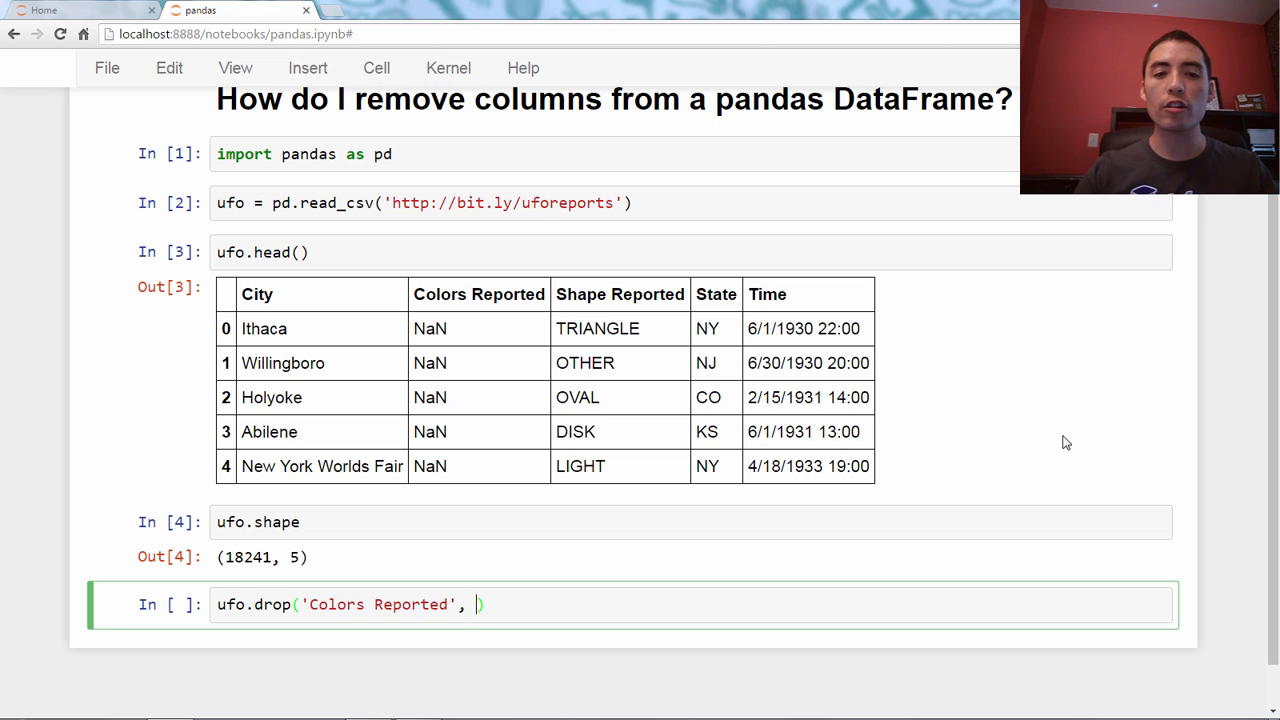
text(a)
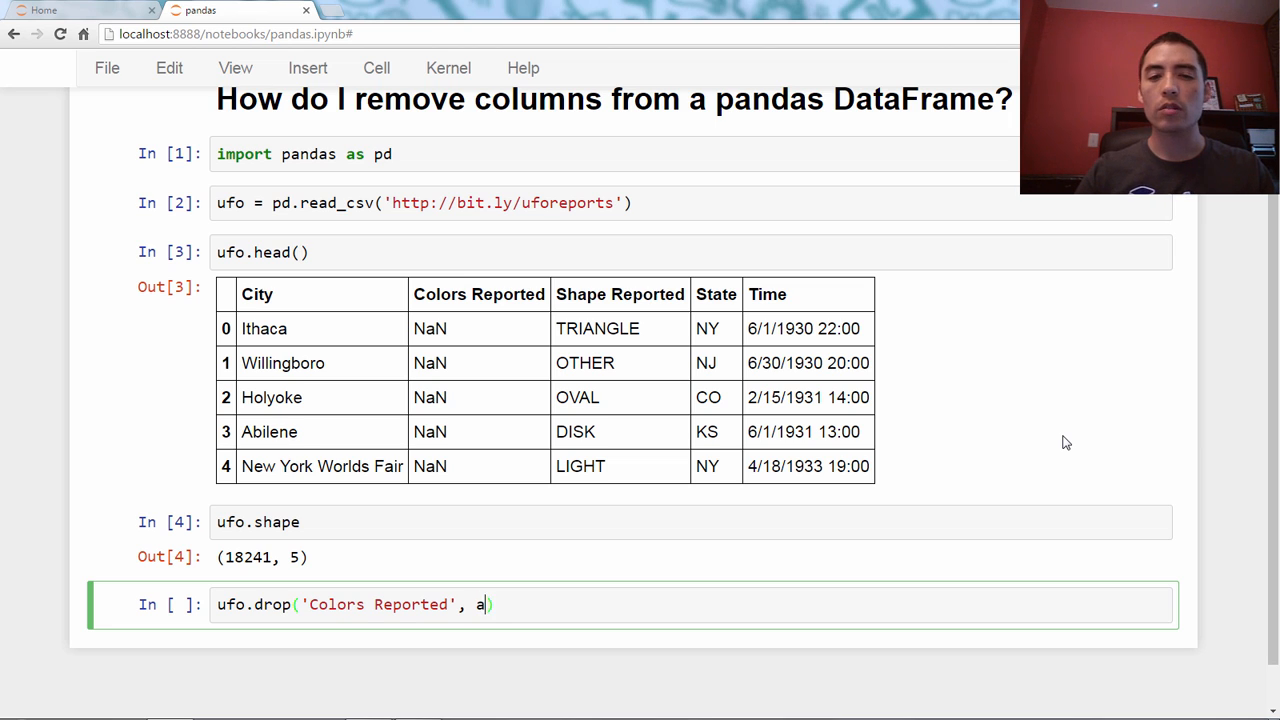
text(xis=1)
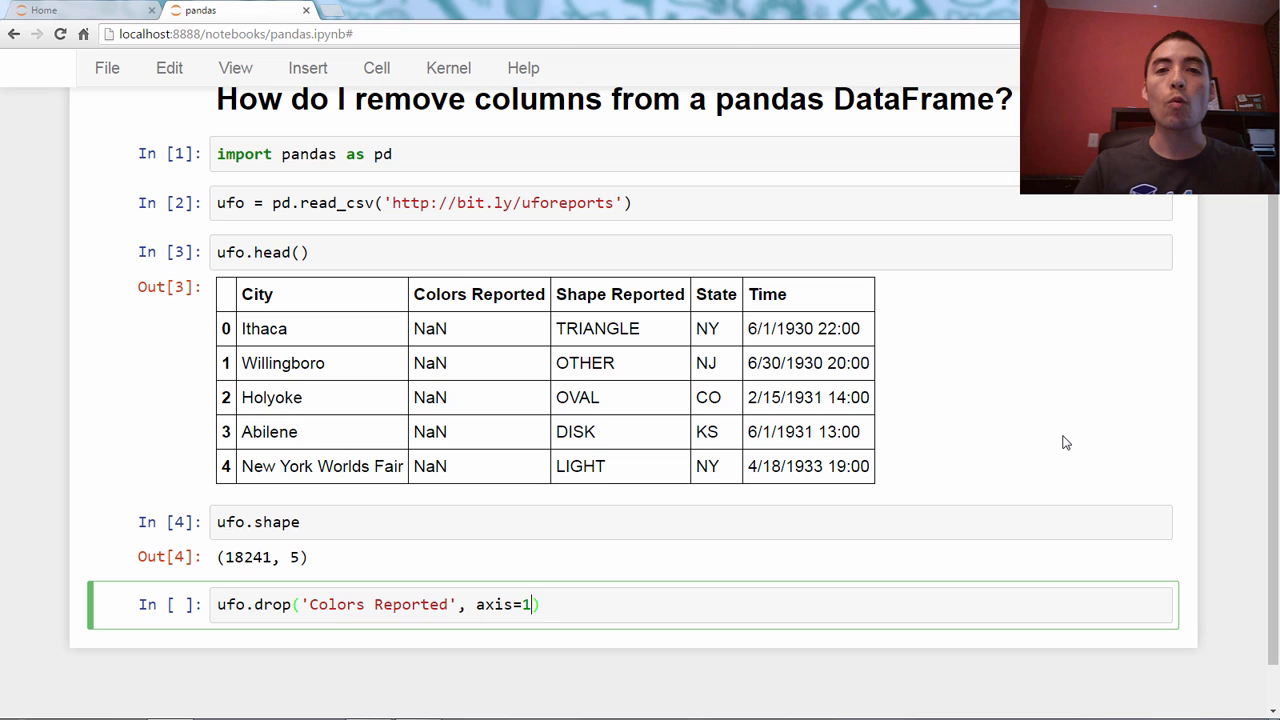
Step: Add inplace=True, run the drop, and preview ufo again
text(, inplace)
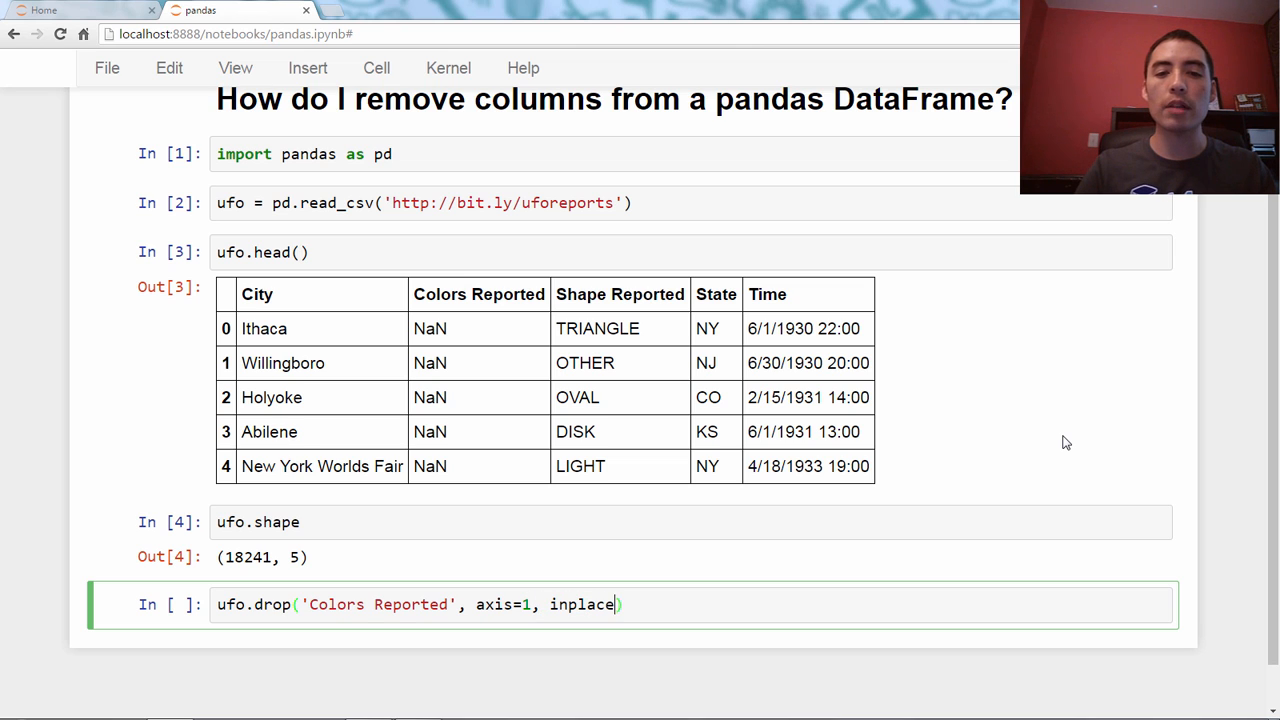
text(=True)
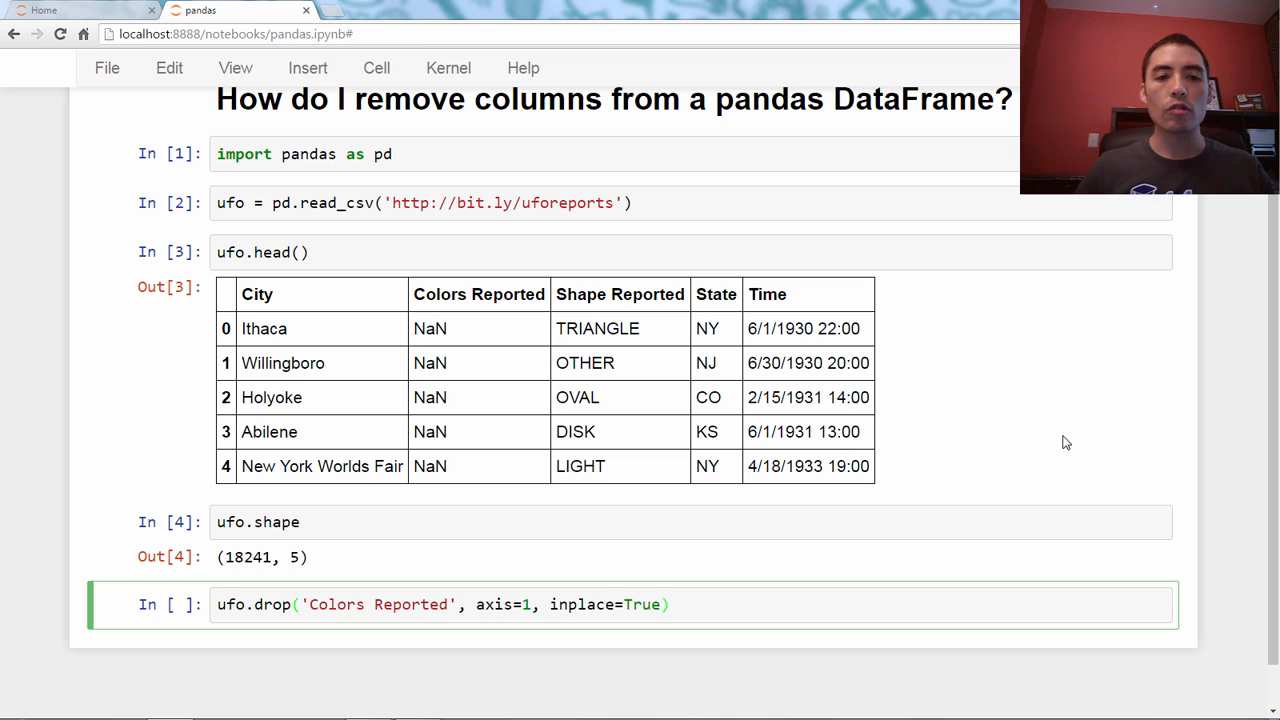
key(shift+enter)
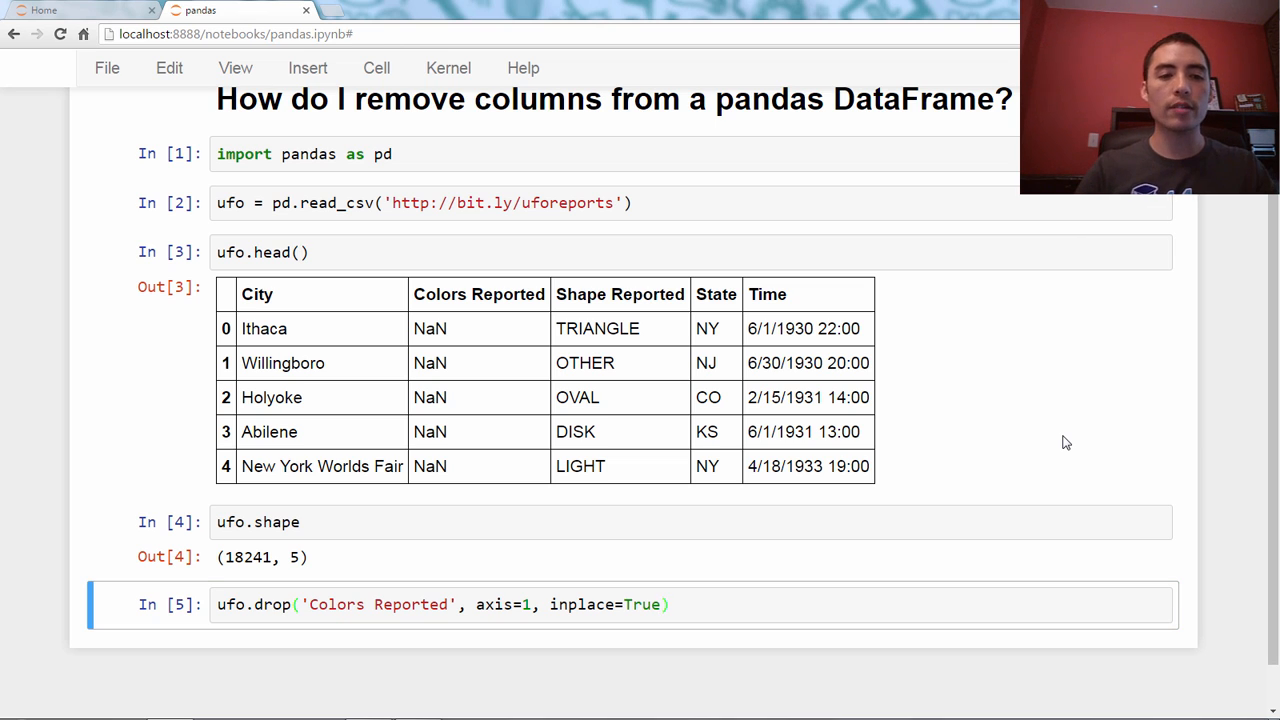
text(ufo.head()
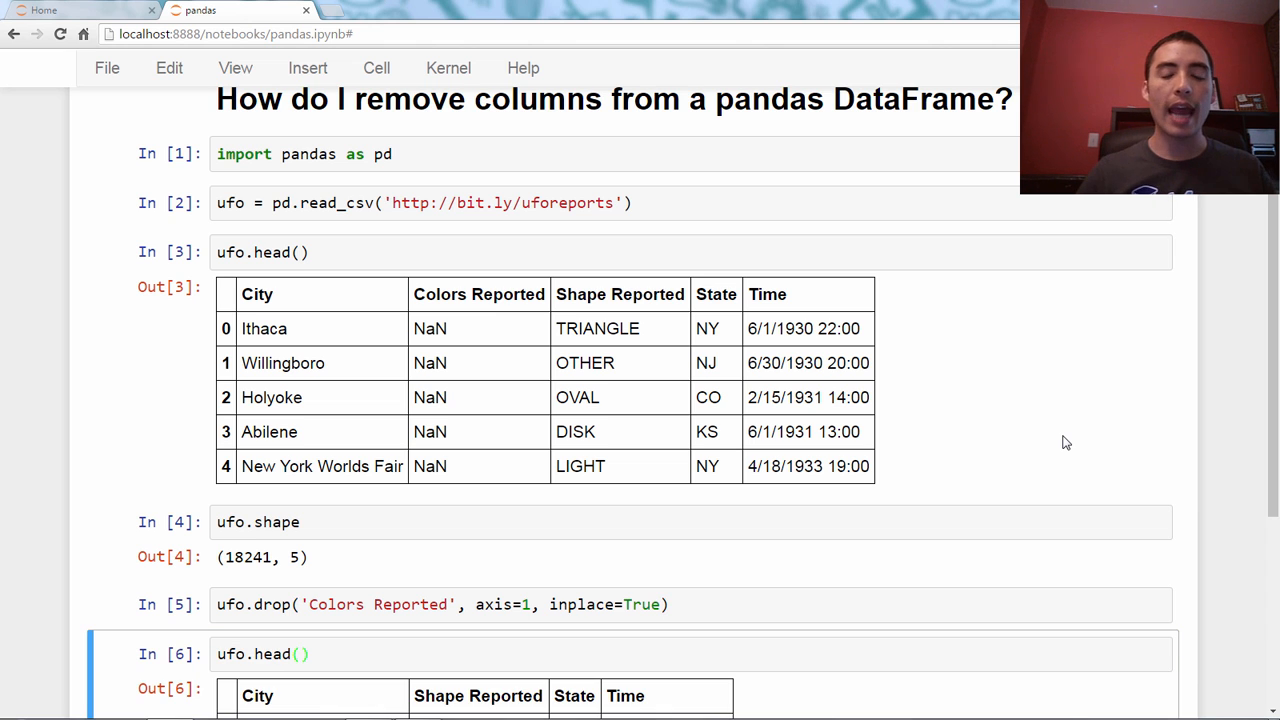
scroll(down, 3)
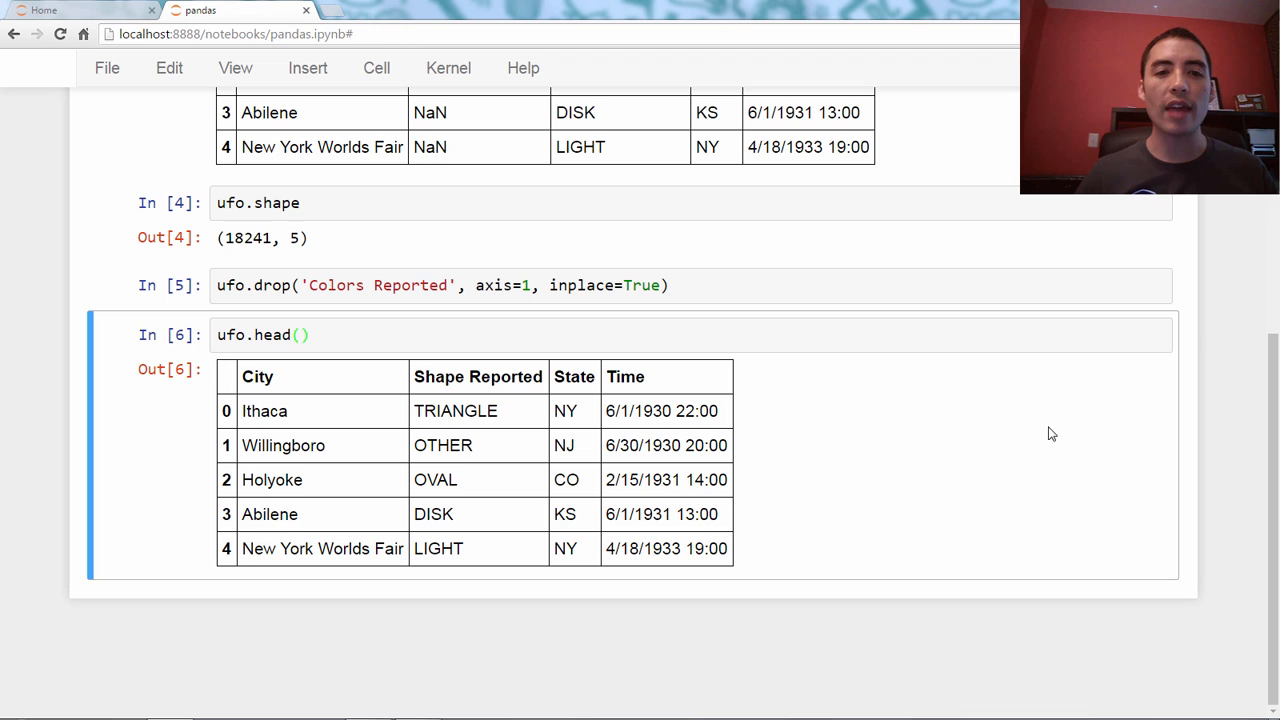
mouse_move(1035, 441)
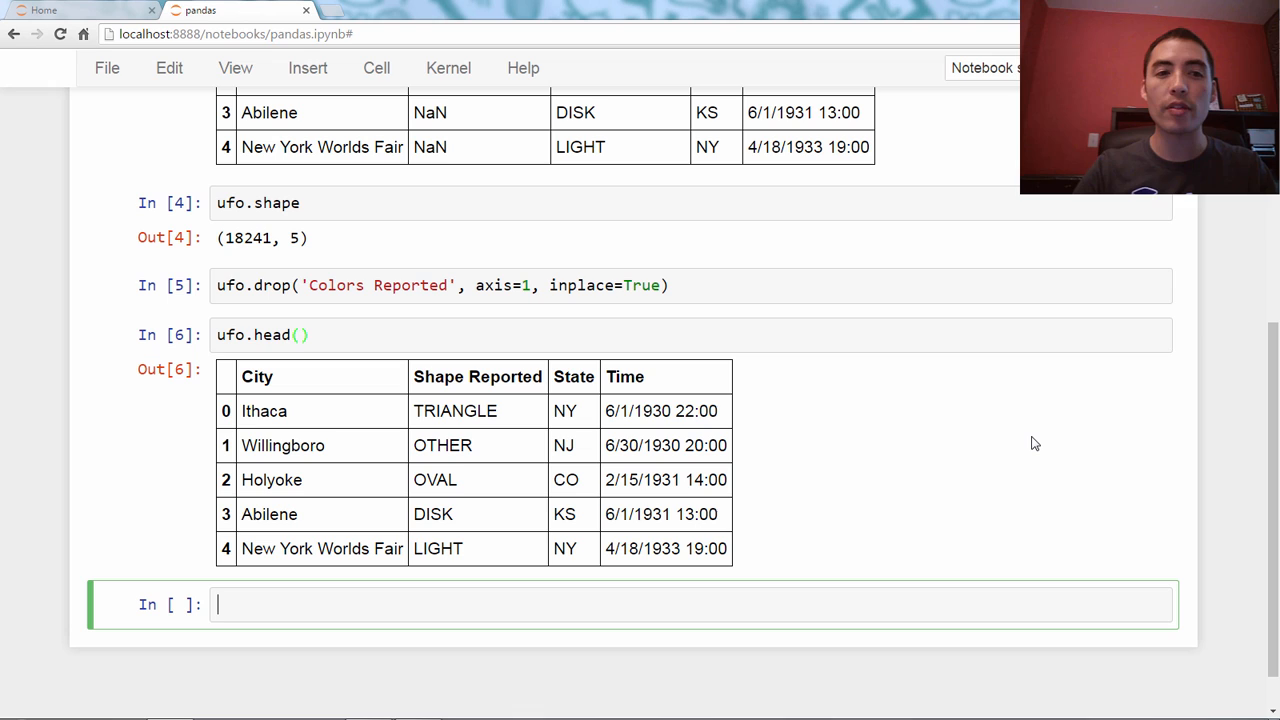
Step: Write ufo.drop(['City', 'State'], axis=1, inplace=True) to drop both columns at once
text(ufo.d)
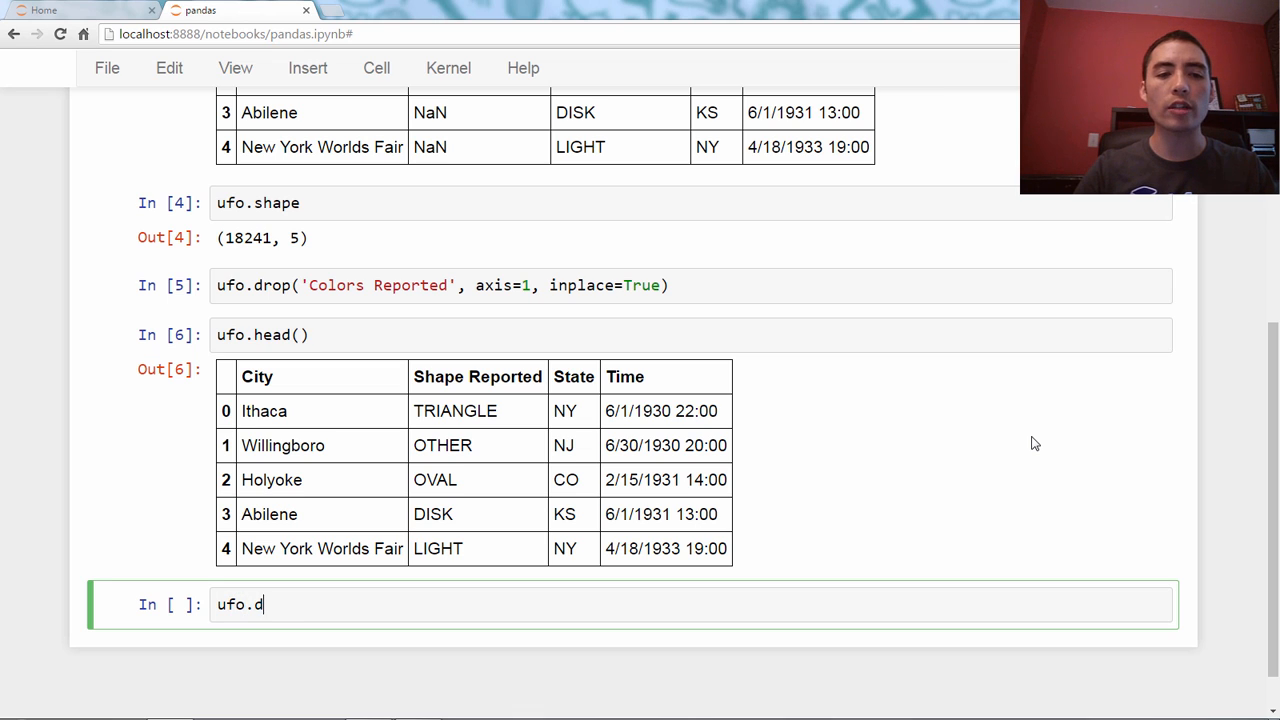
text(rop())
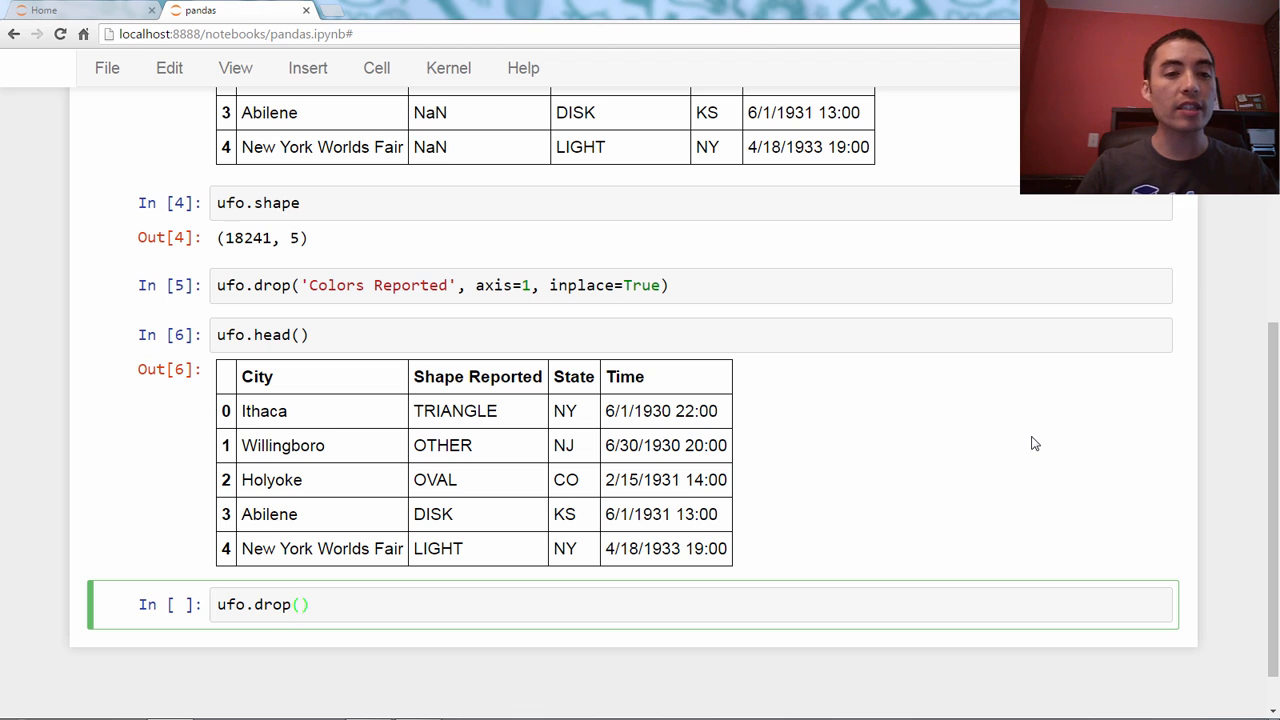
text([)
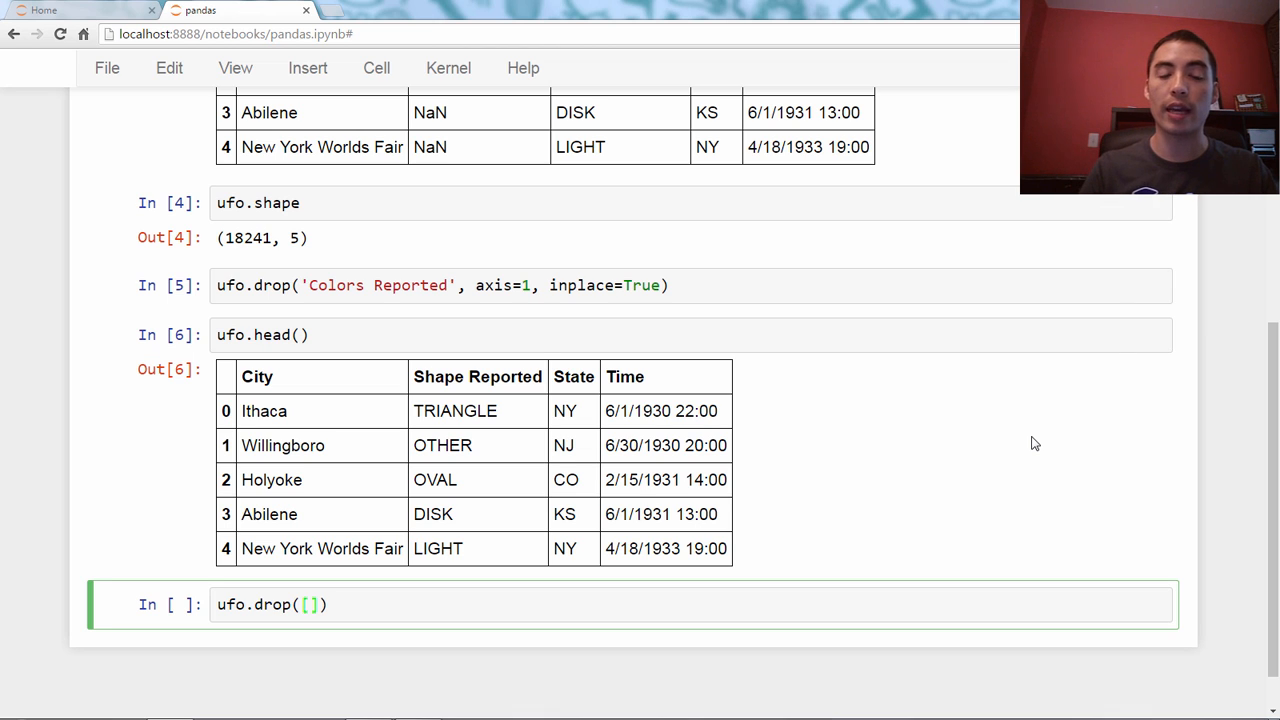
text('City')
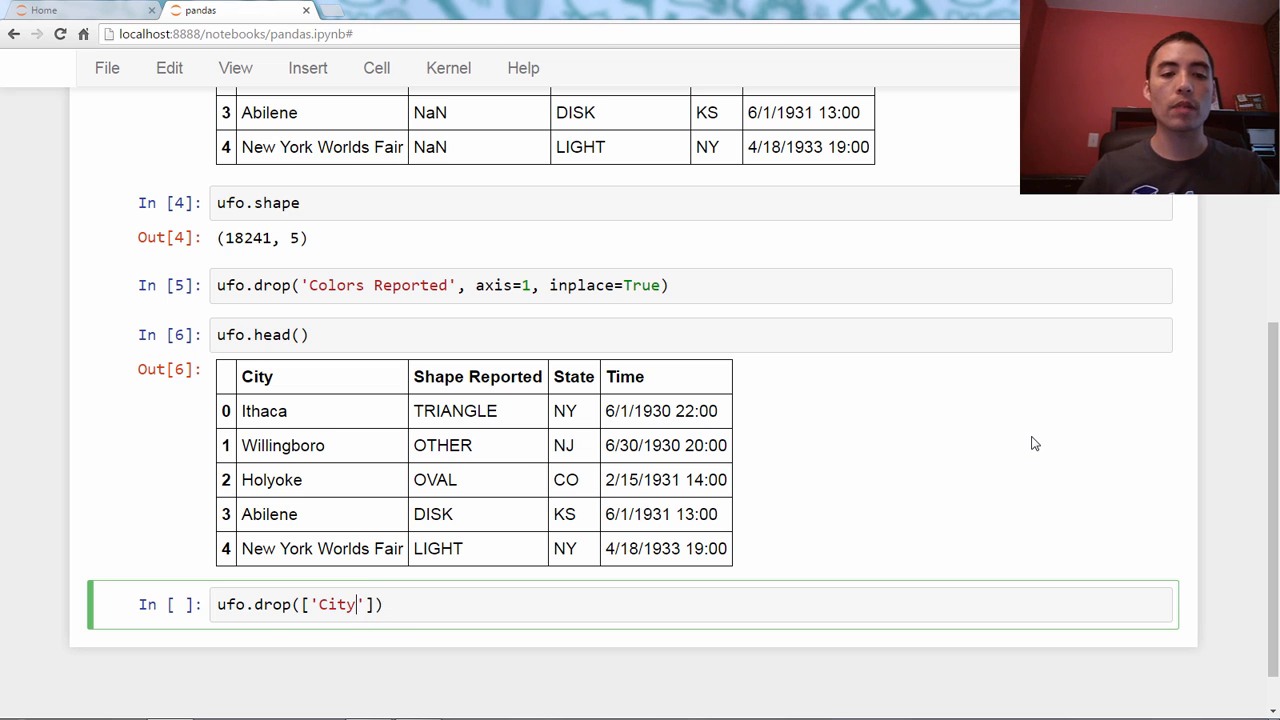
text(, 'State')
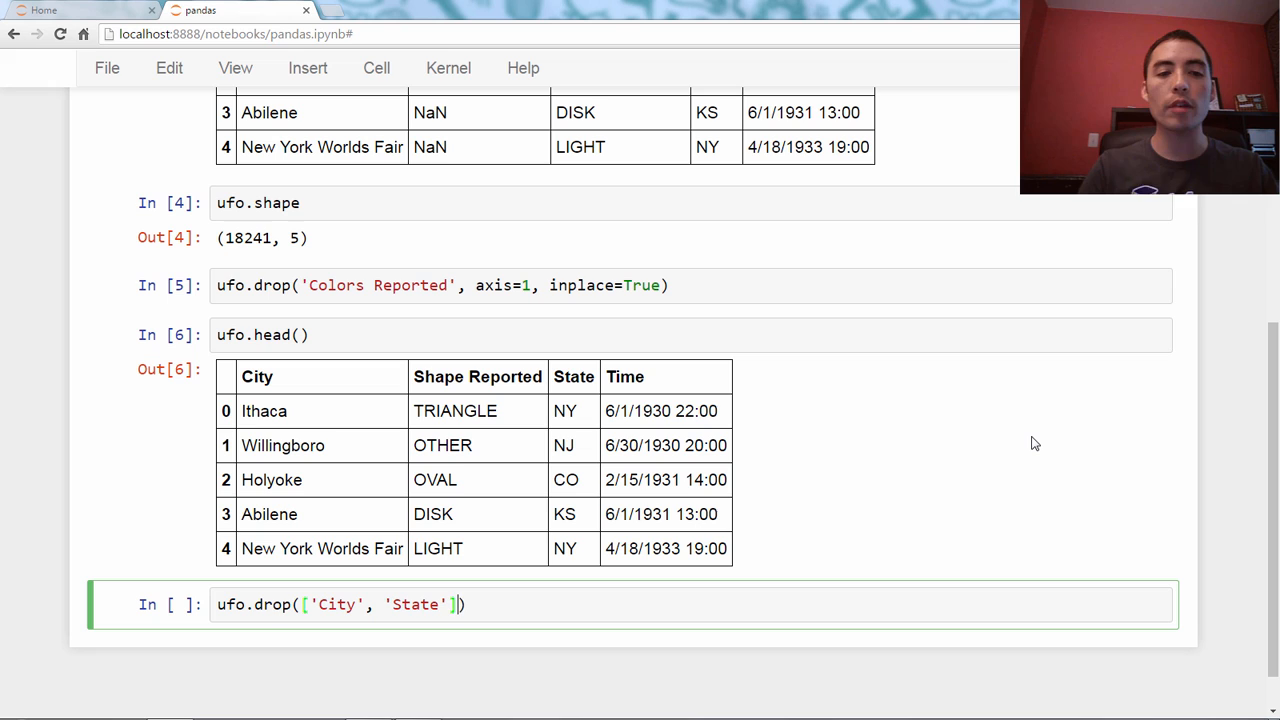
text(,)
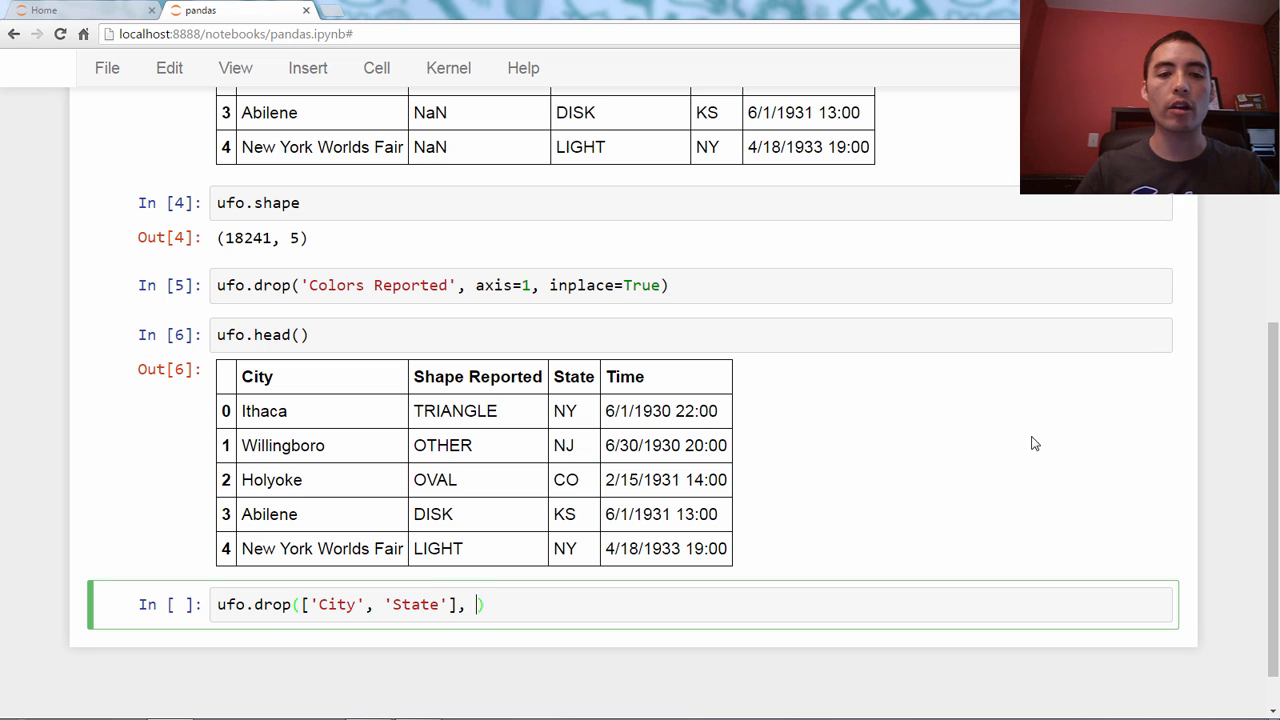
text(axis=1, inplace=True)
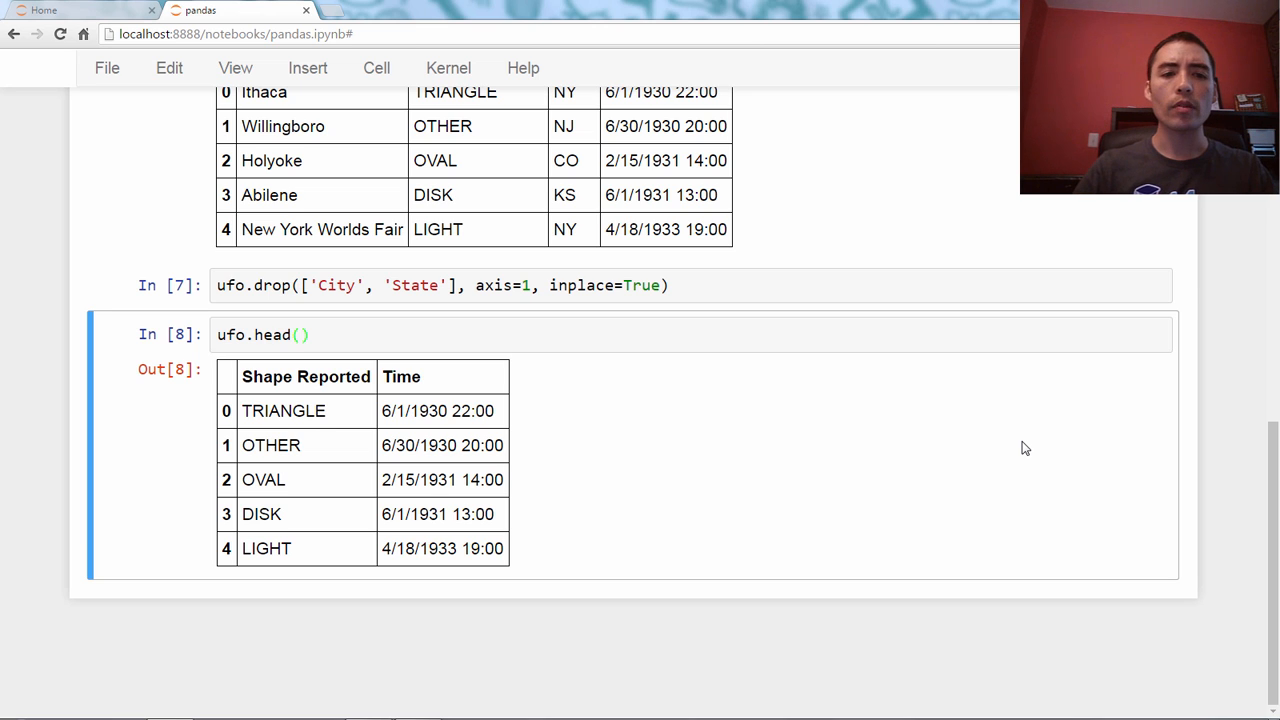
Step: Enter ufo.drop([0, 1], axis=0, inplace=True) to remove the first two rows
text(ufo)
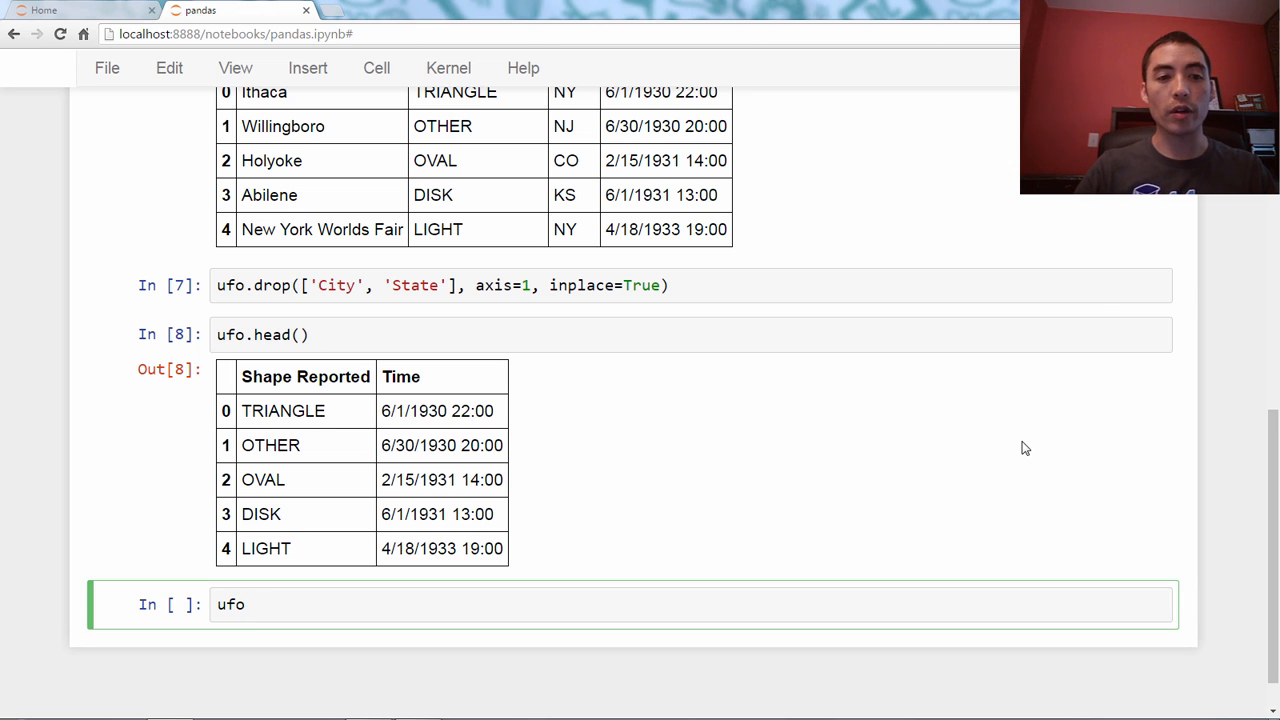
text(.drop())
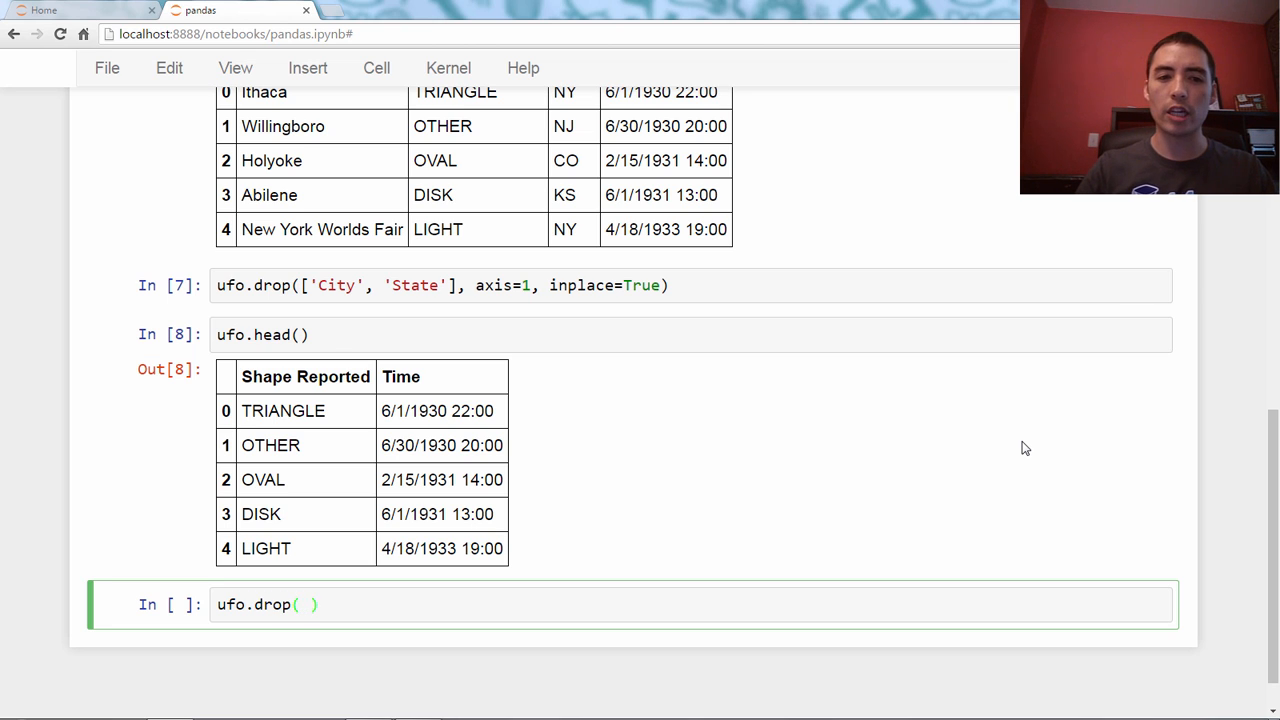
text(, axis=0, inplace=True)
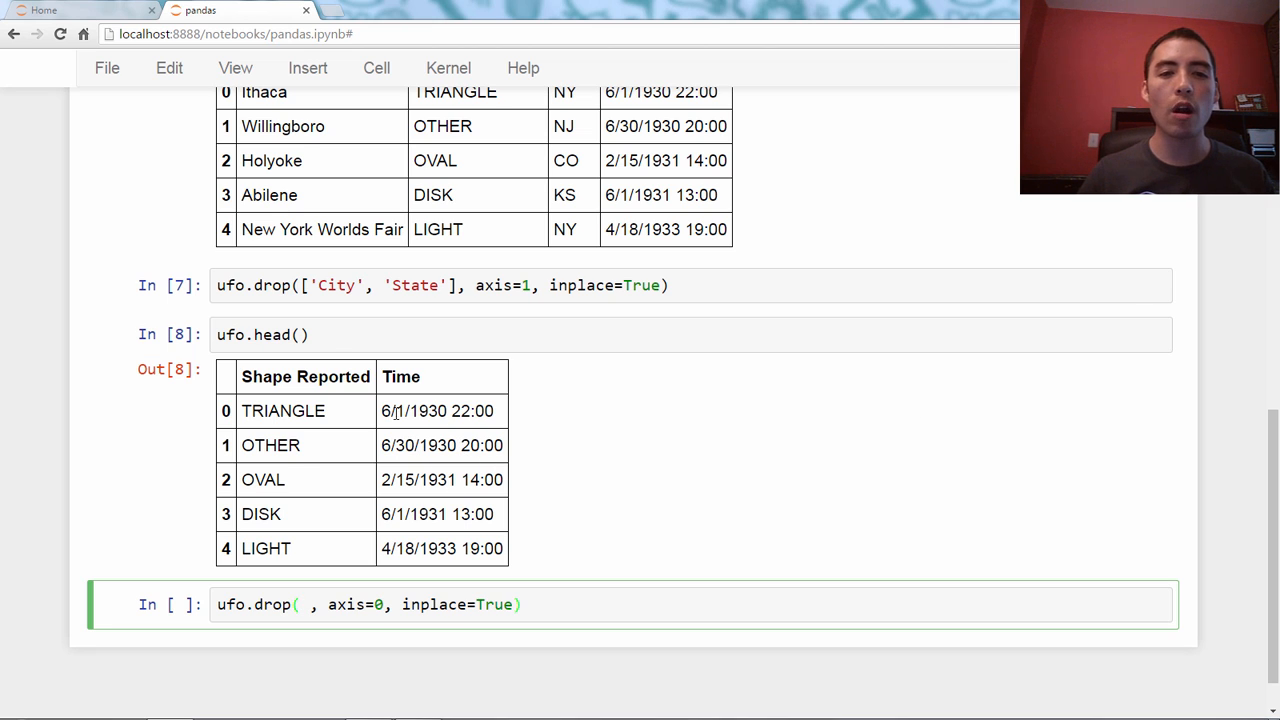
mouse_move(455, 472)
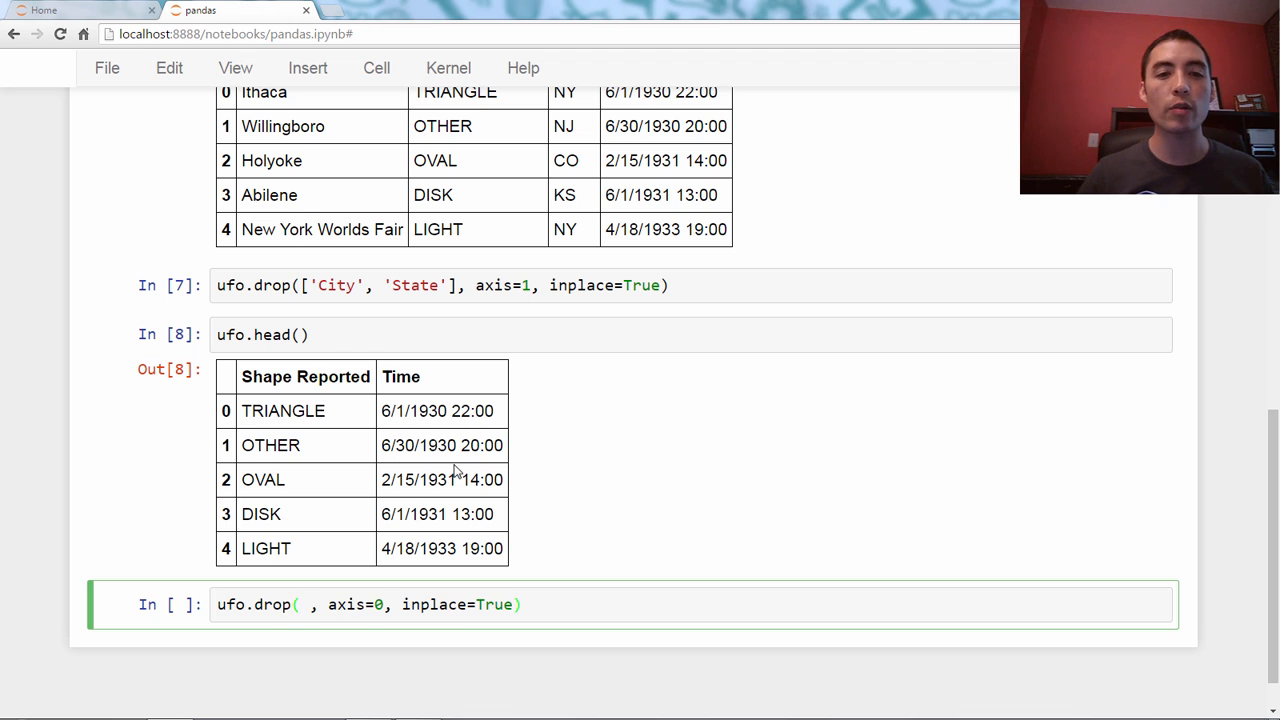
mouse_move(718, 473)
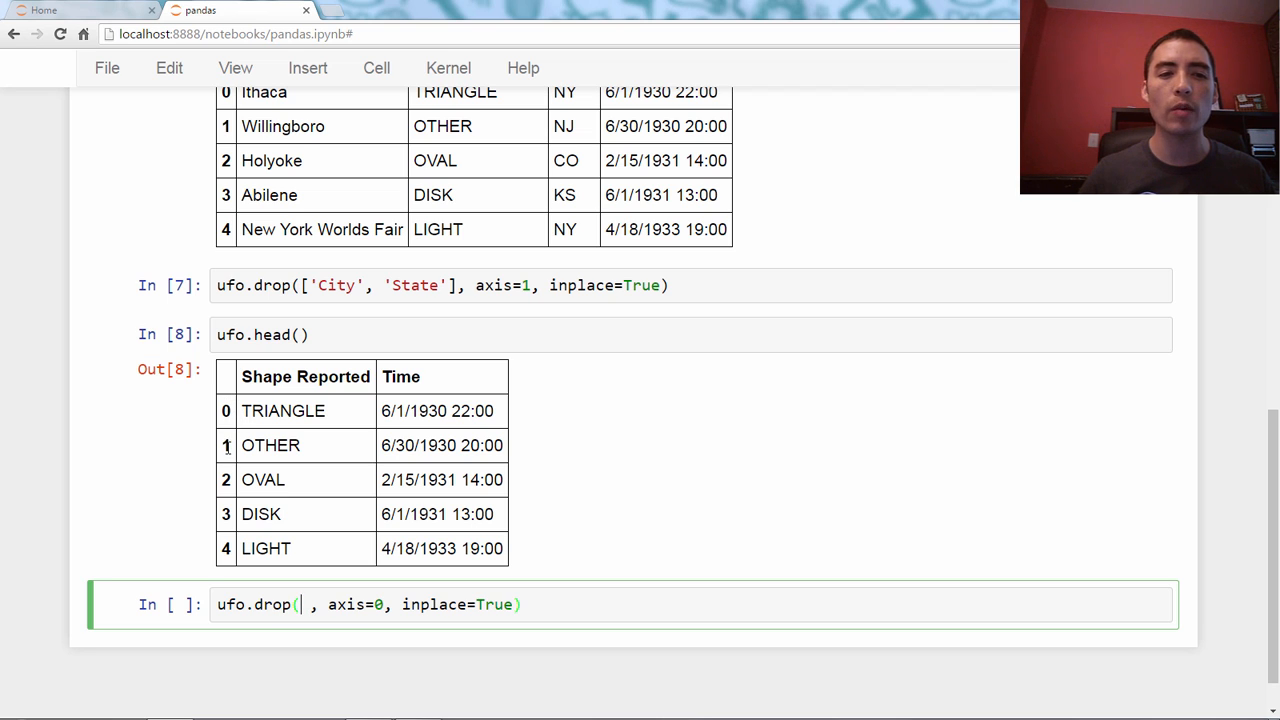
mouse_move(444, 385)
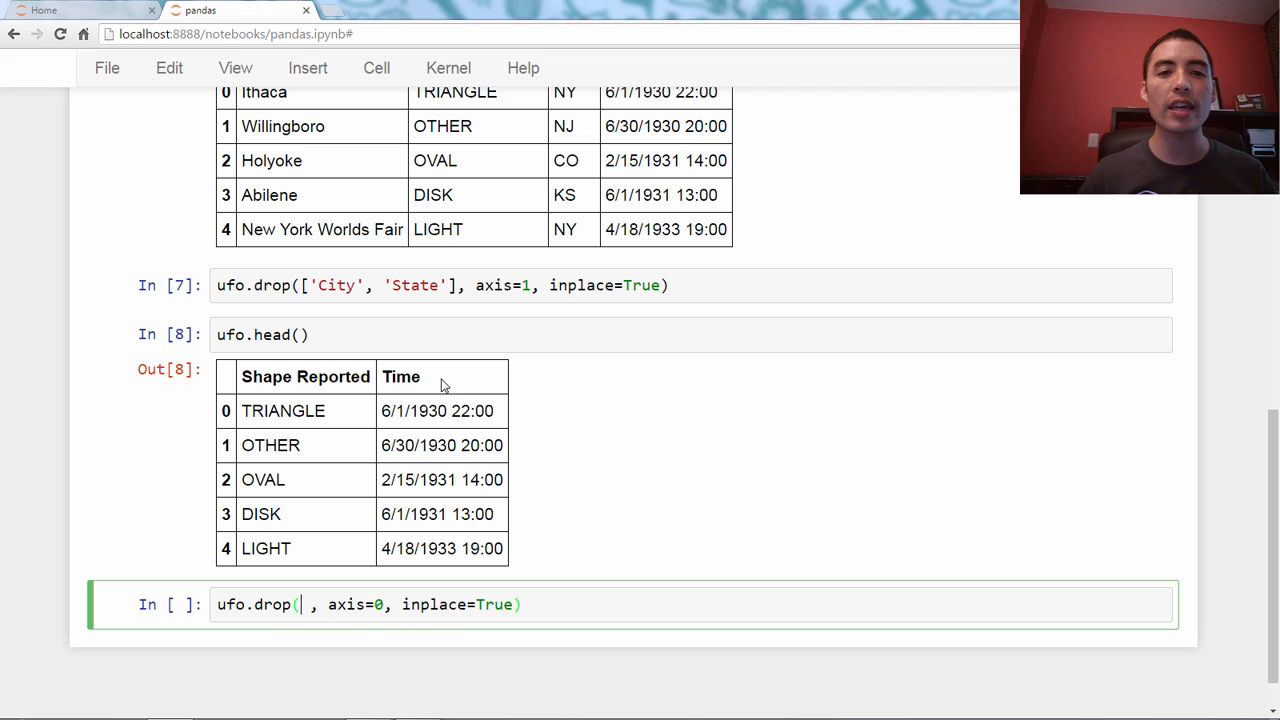
mouse_move(240, 423)
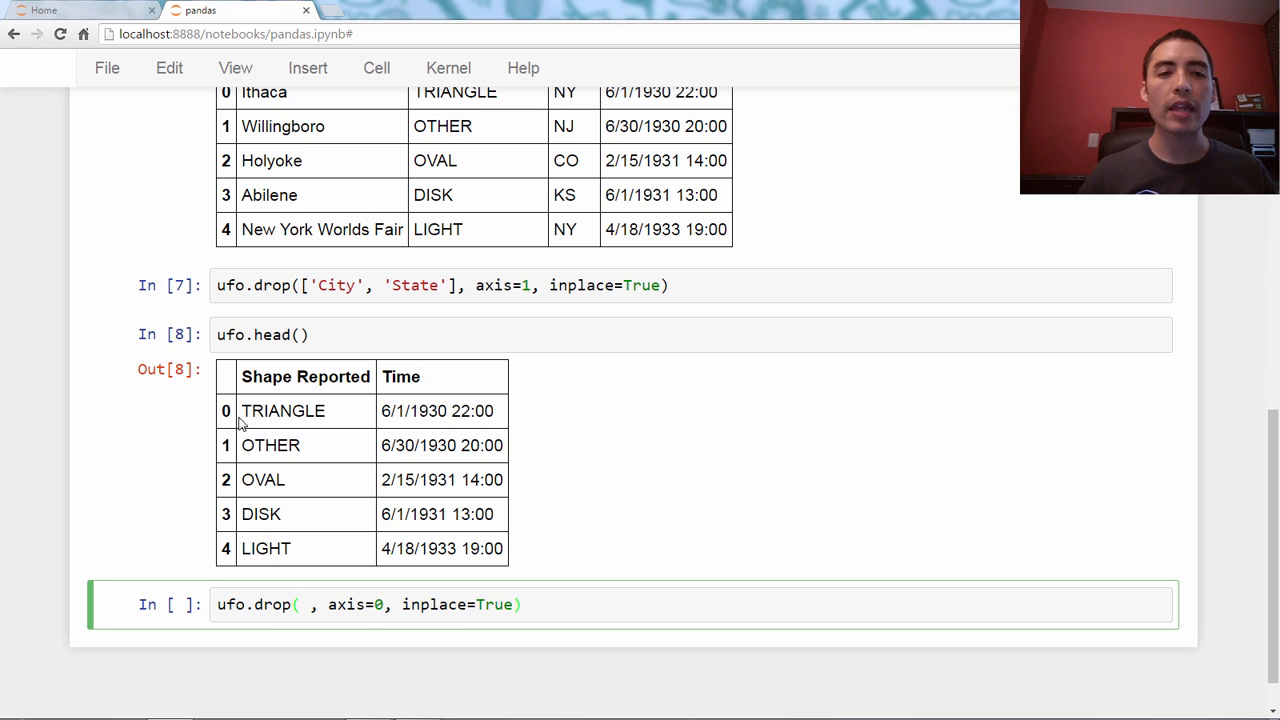
mouse_move(221, 473)
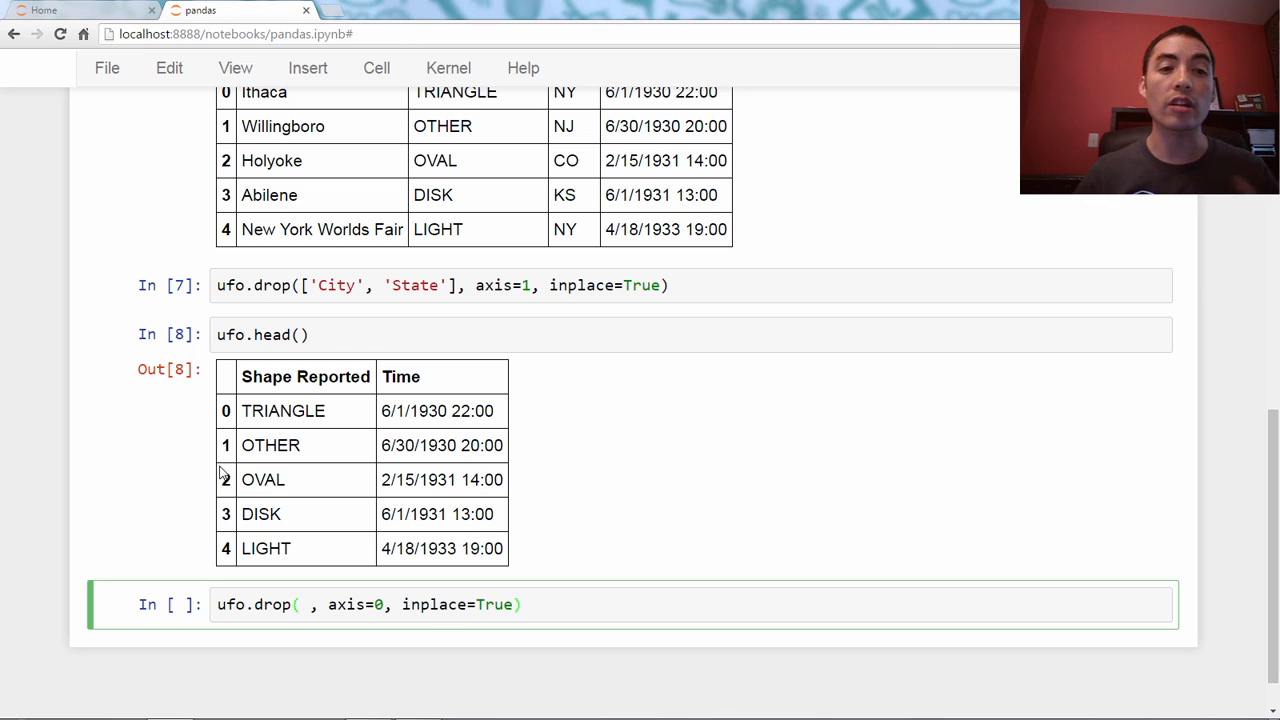
text([])
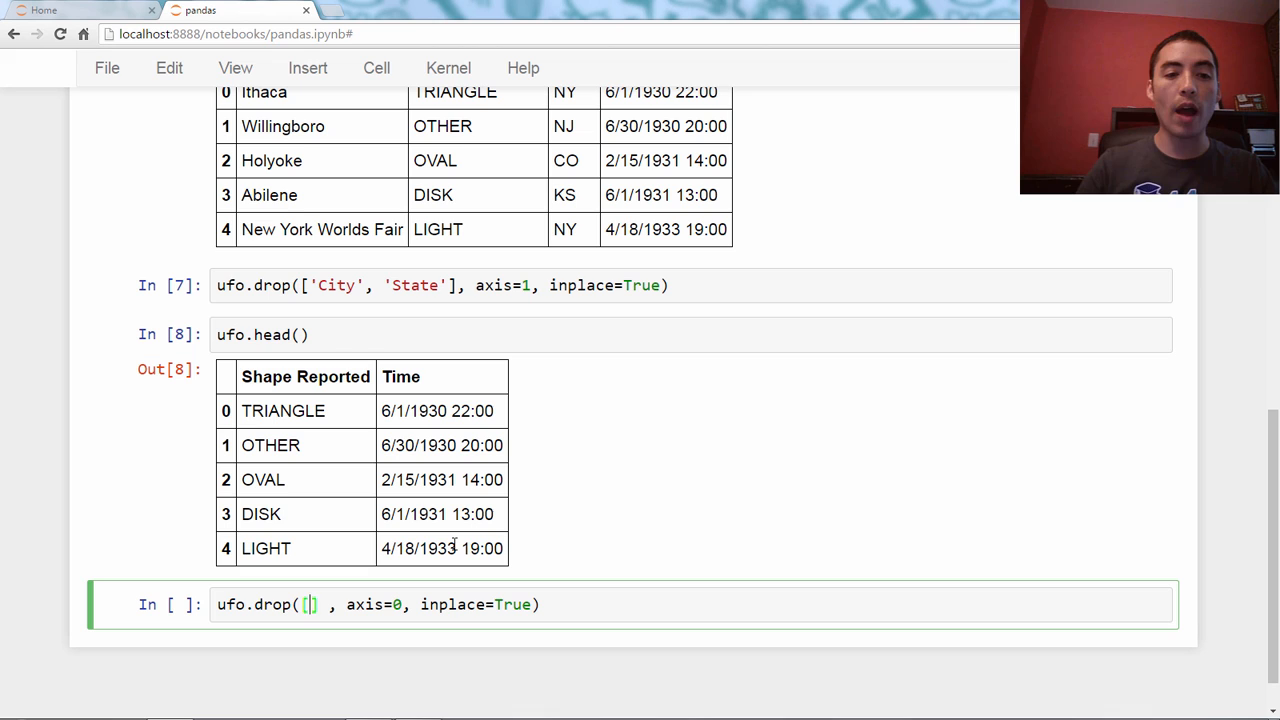
text(0, 1)
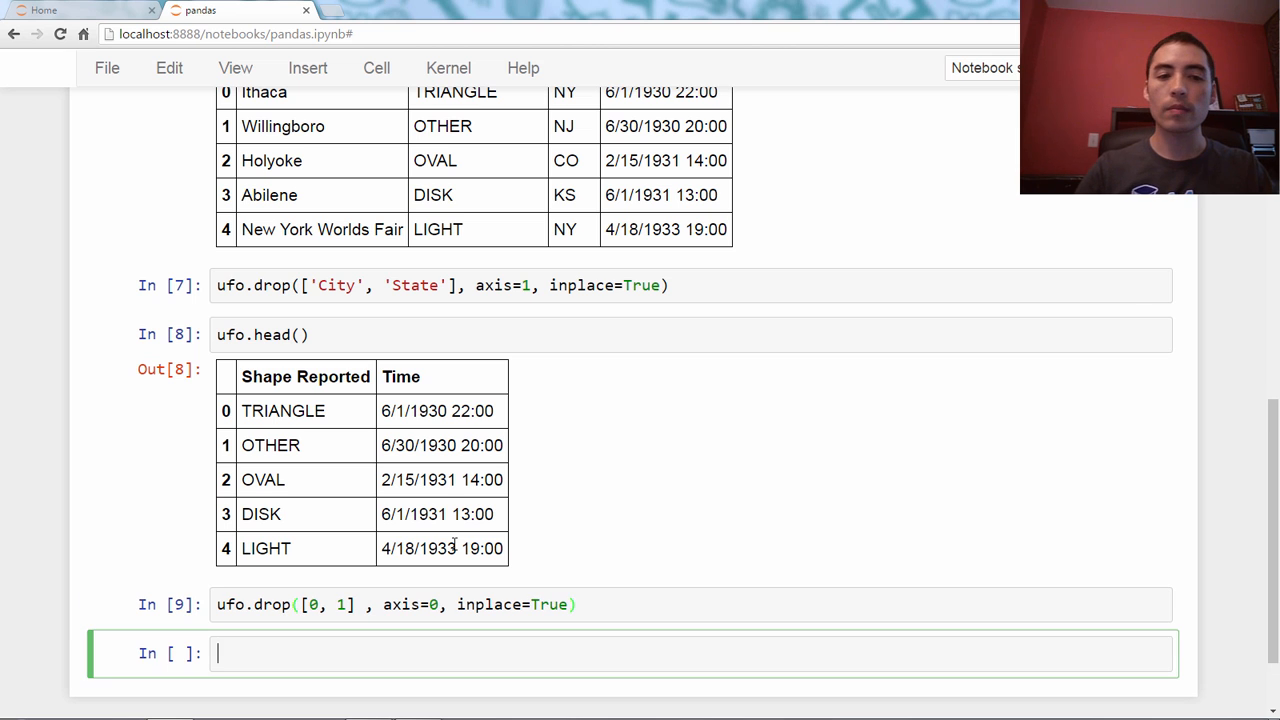
Step: Preview ufo.head() and its shape (18239, 2), then highlight axis=0 in the row-drop code
text(ufo.head())
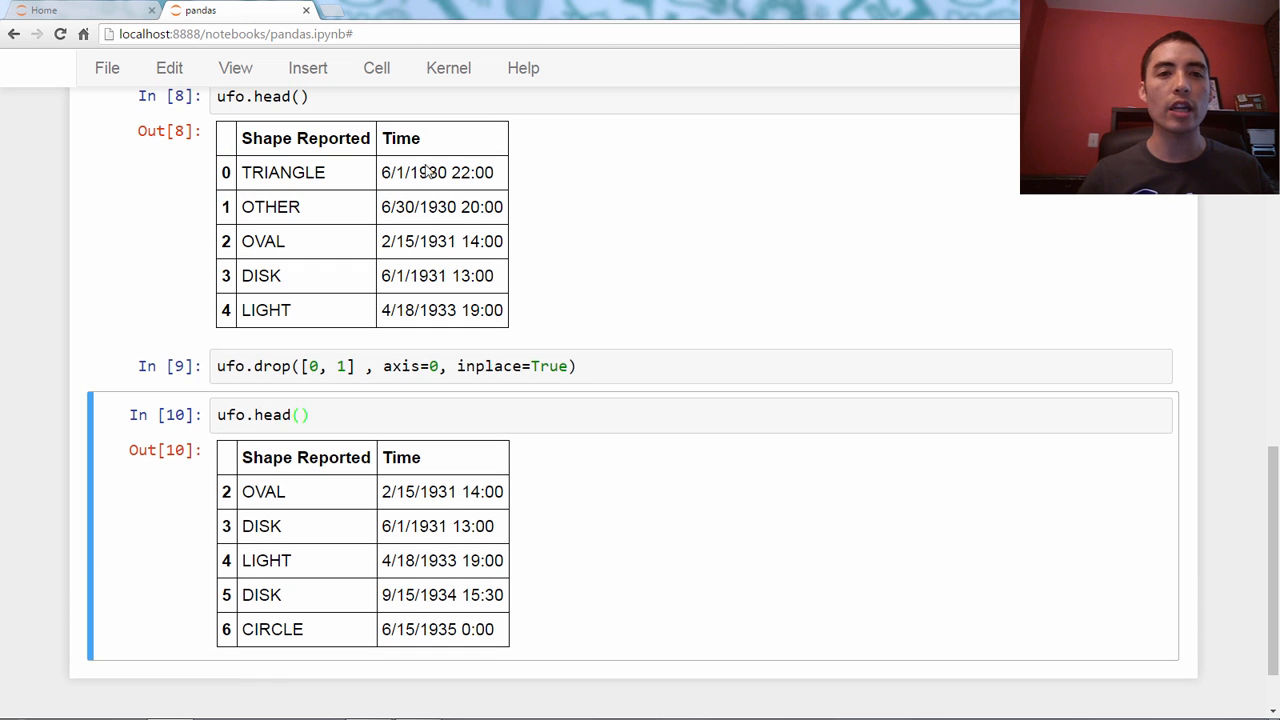
scroll(down, 3)
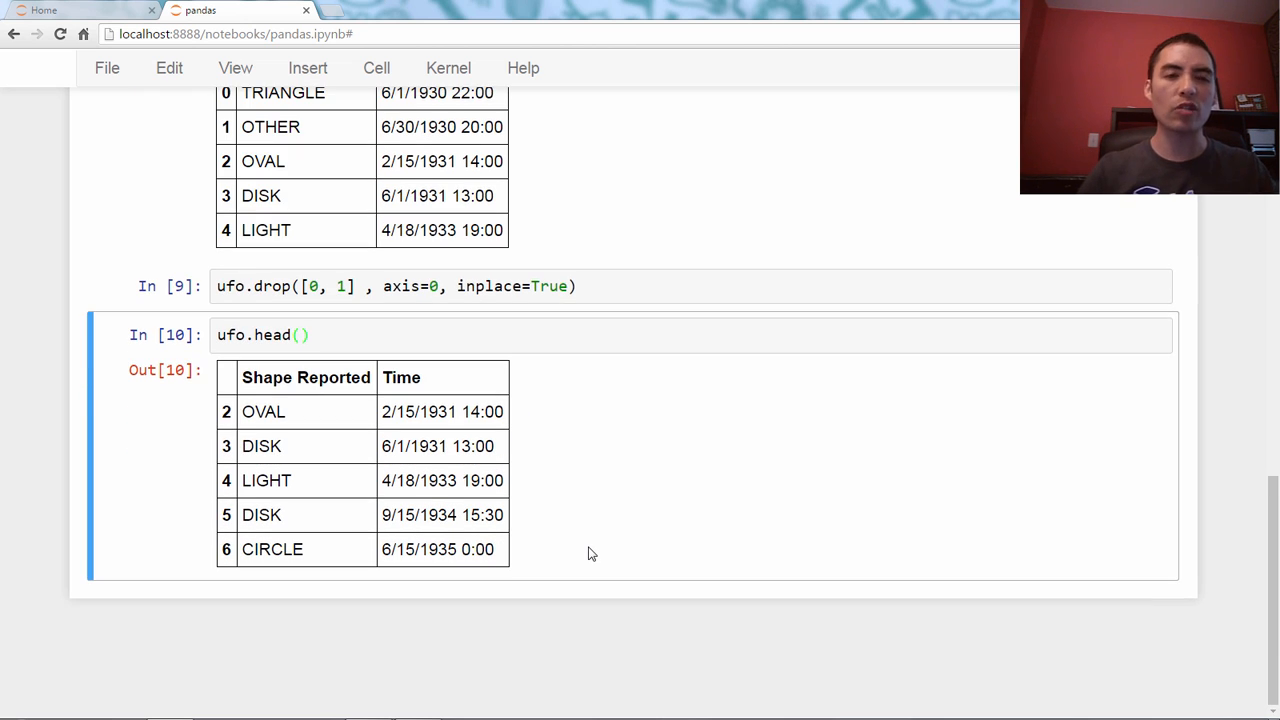
text(ufo.shape)
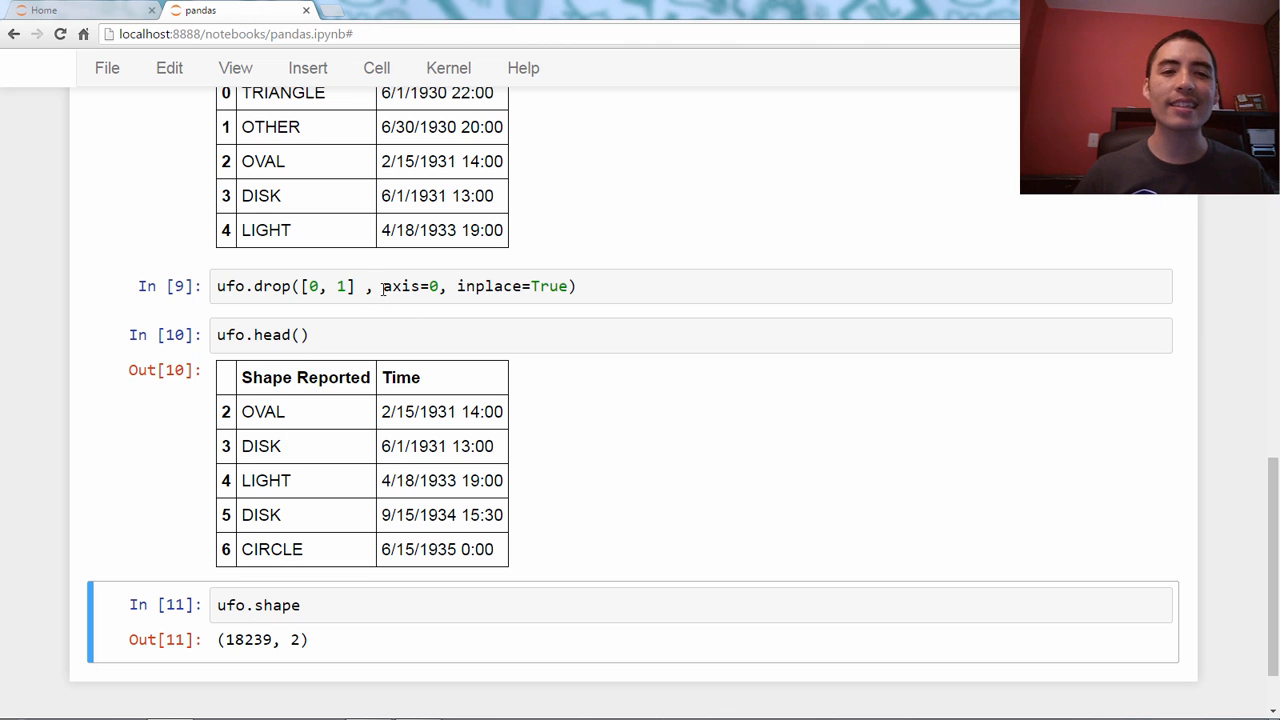
double_click(398, 286)
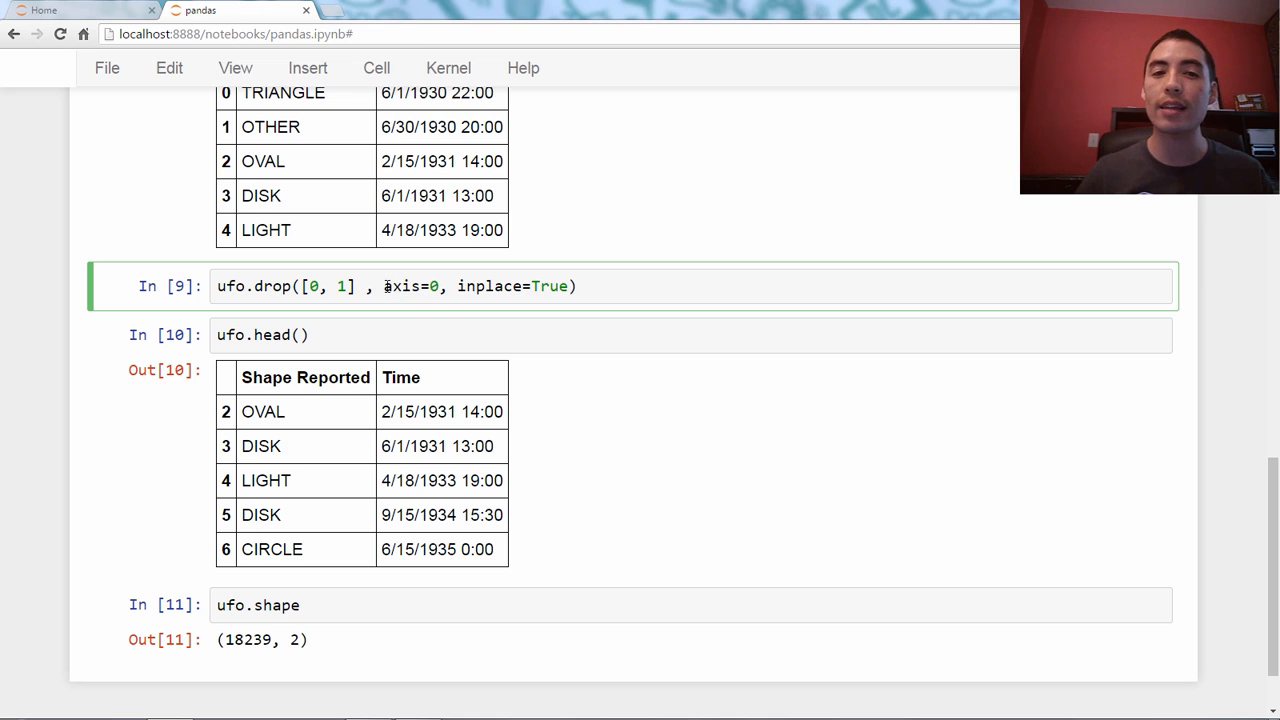
double_click(408, 286)
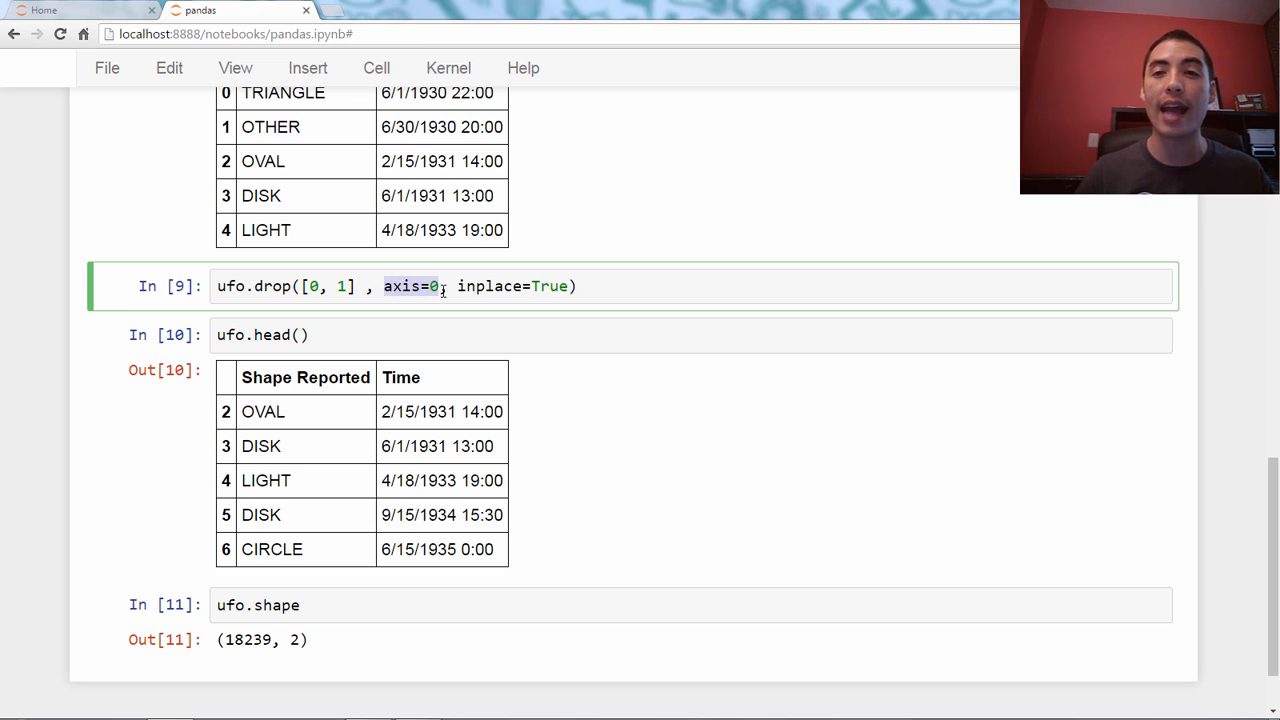